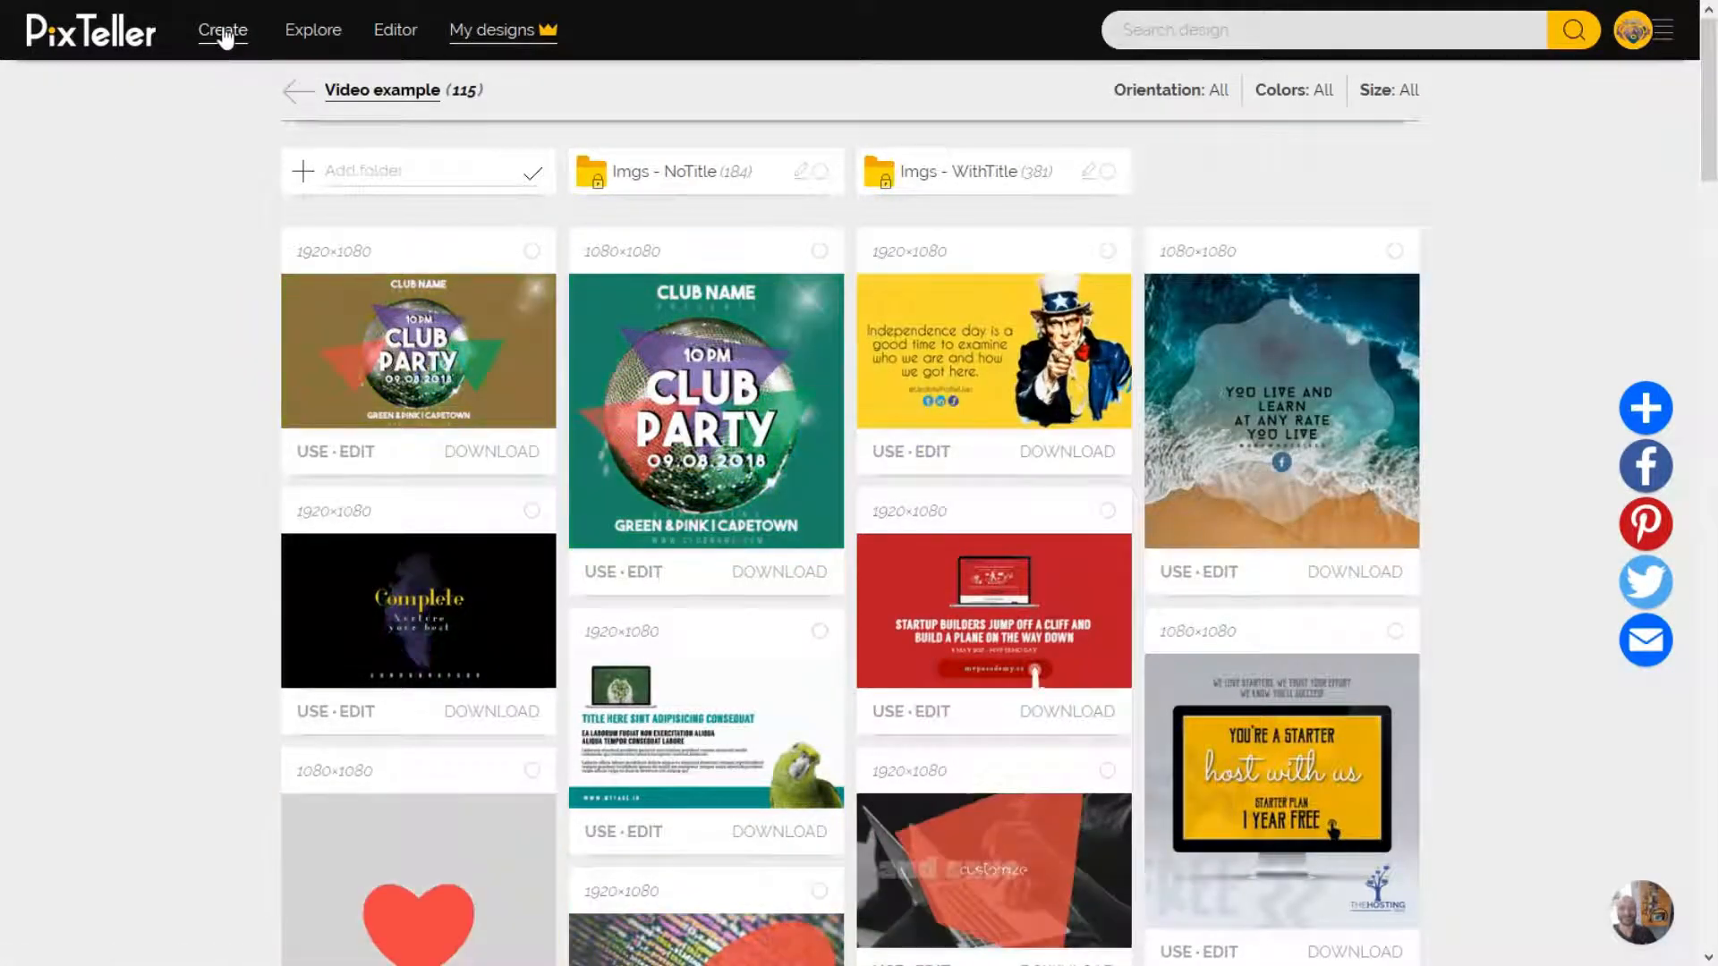
Step: Start a new blank 1080×1080 design via Create from Scratch
left_click(221, 29)
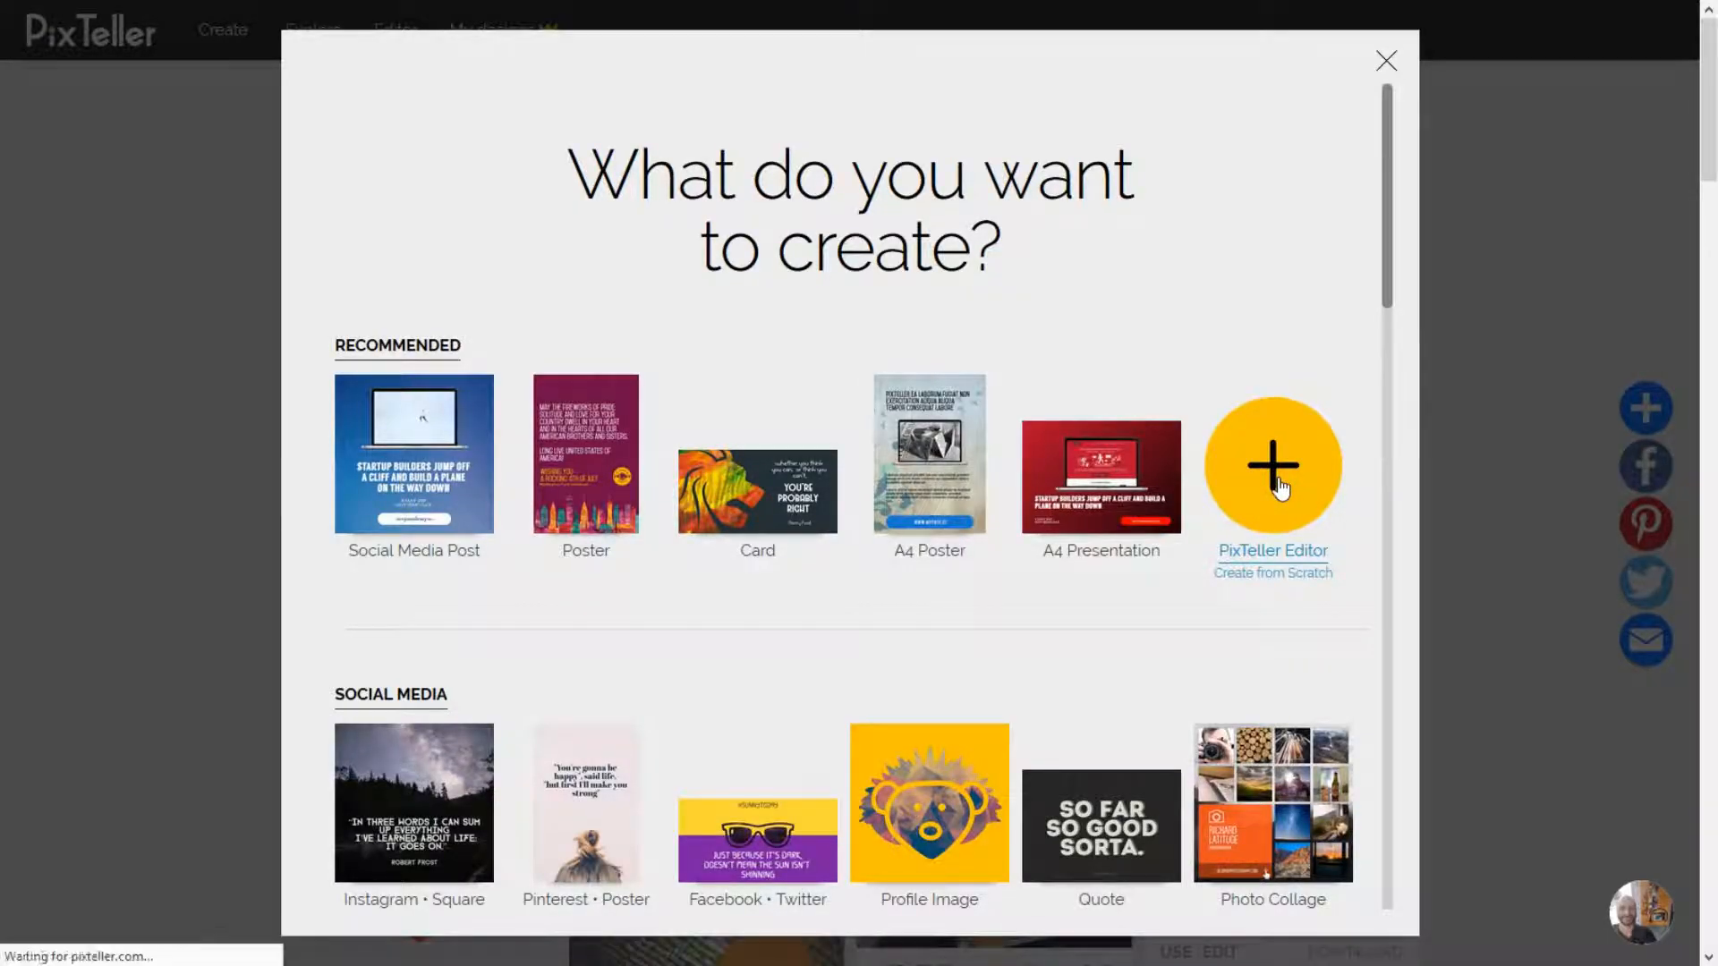
left_click(1272, 473)
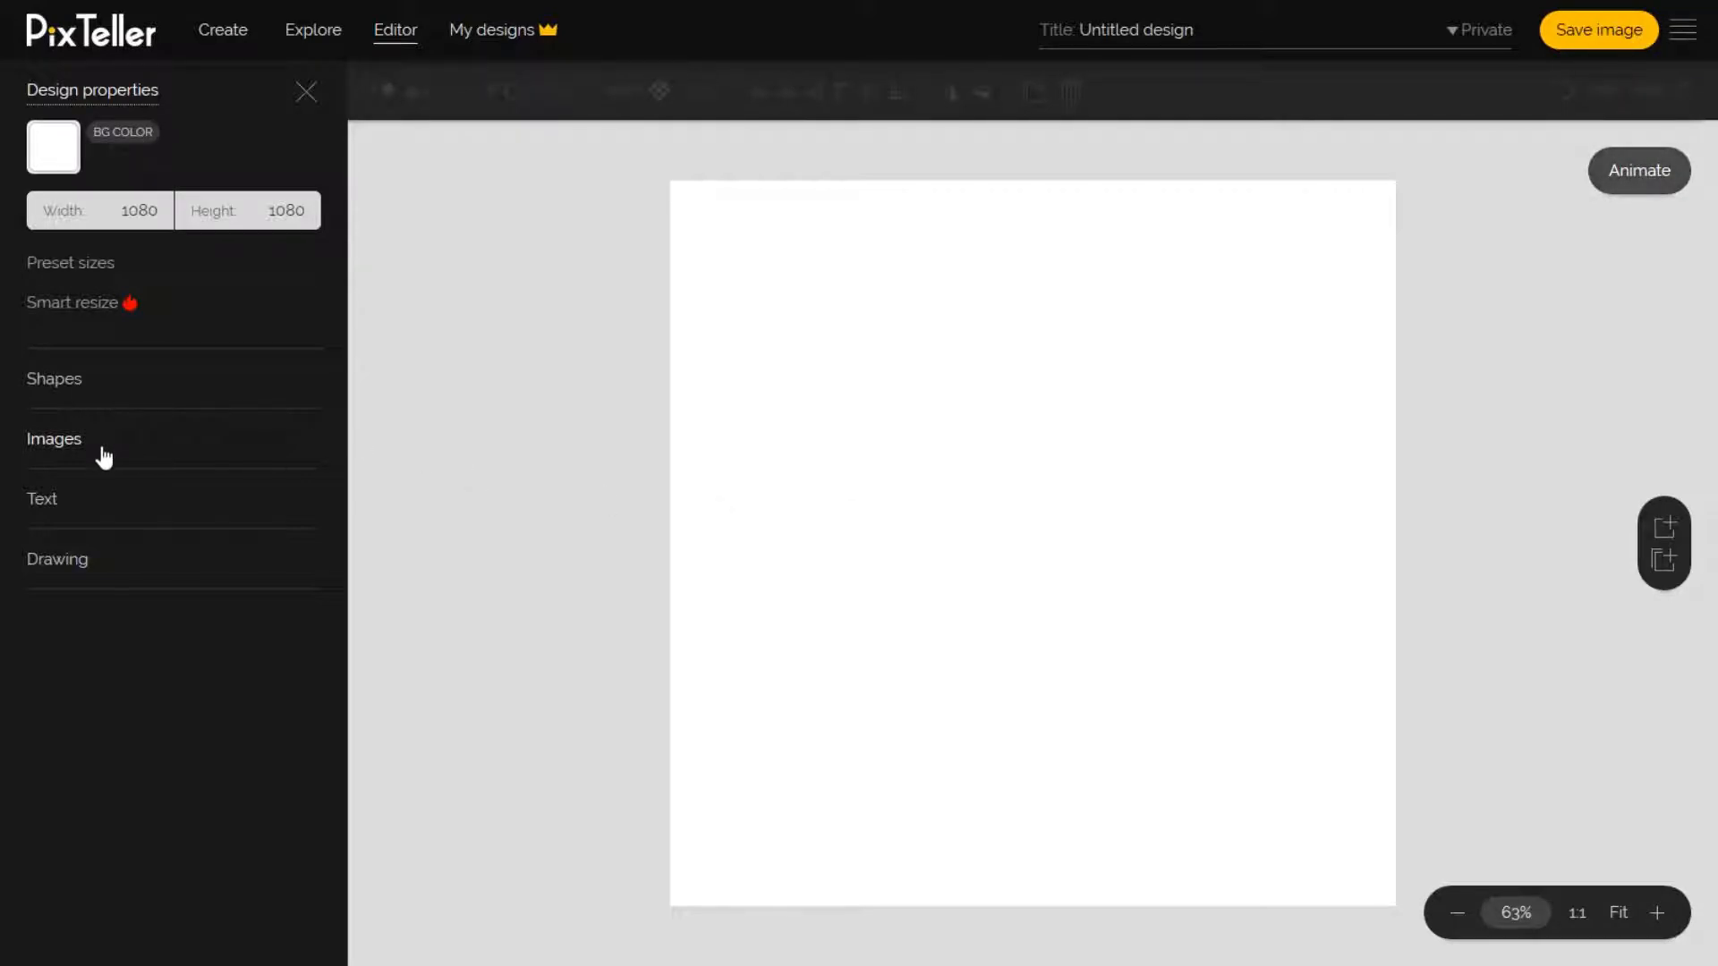
mouse_move(83, 451)
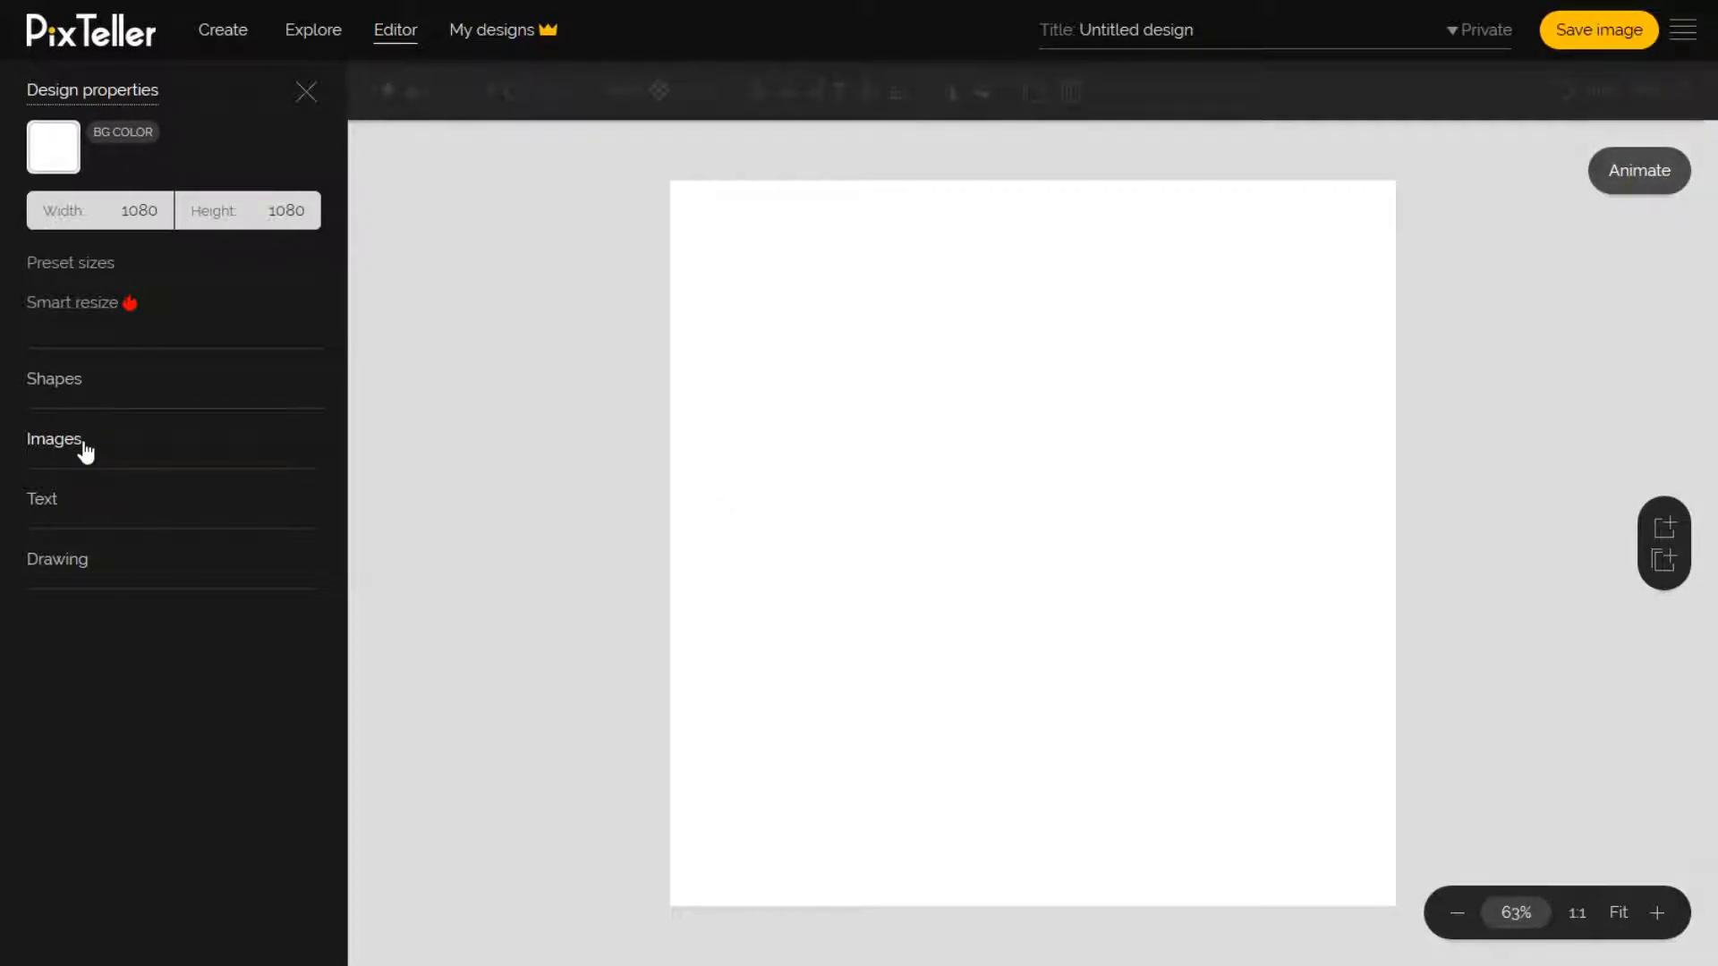
Step: Search the image library for 'rocket' and filter the results to Illustrations
left_click(54, 438)
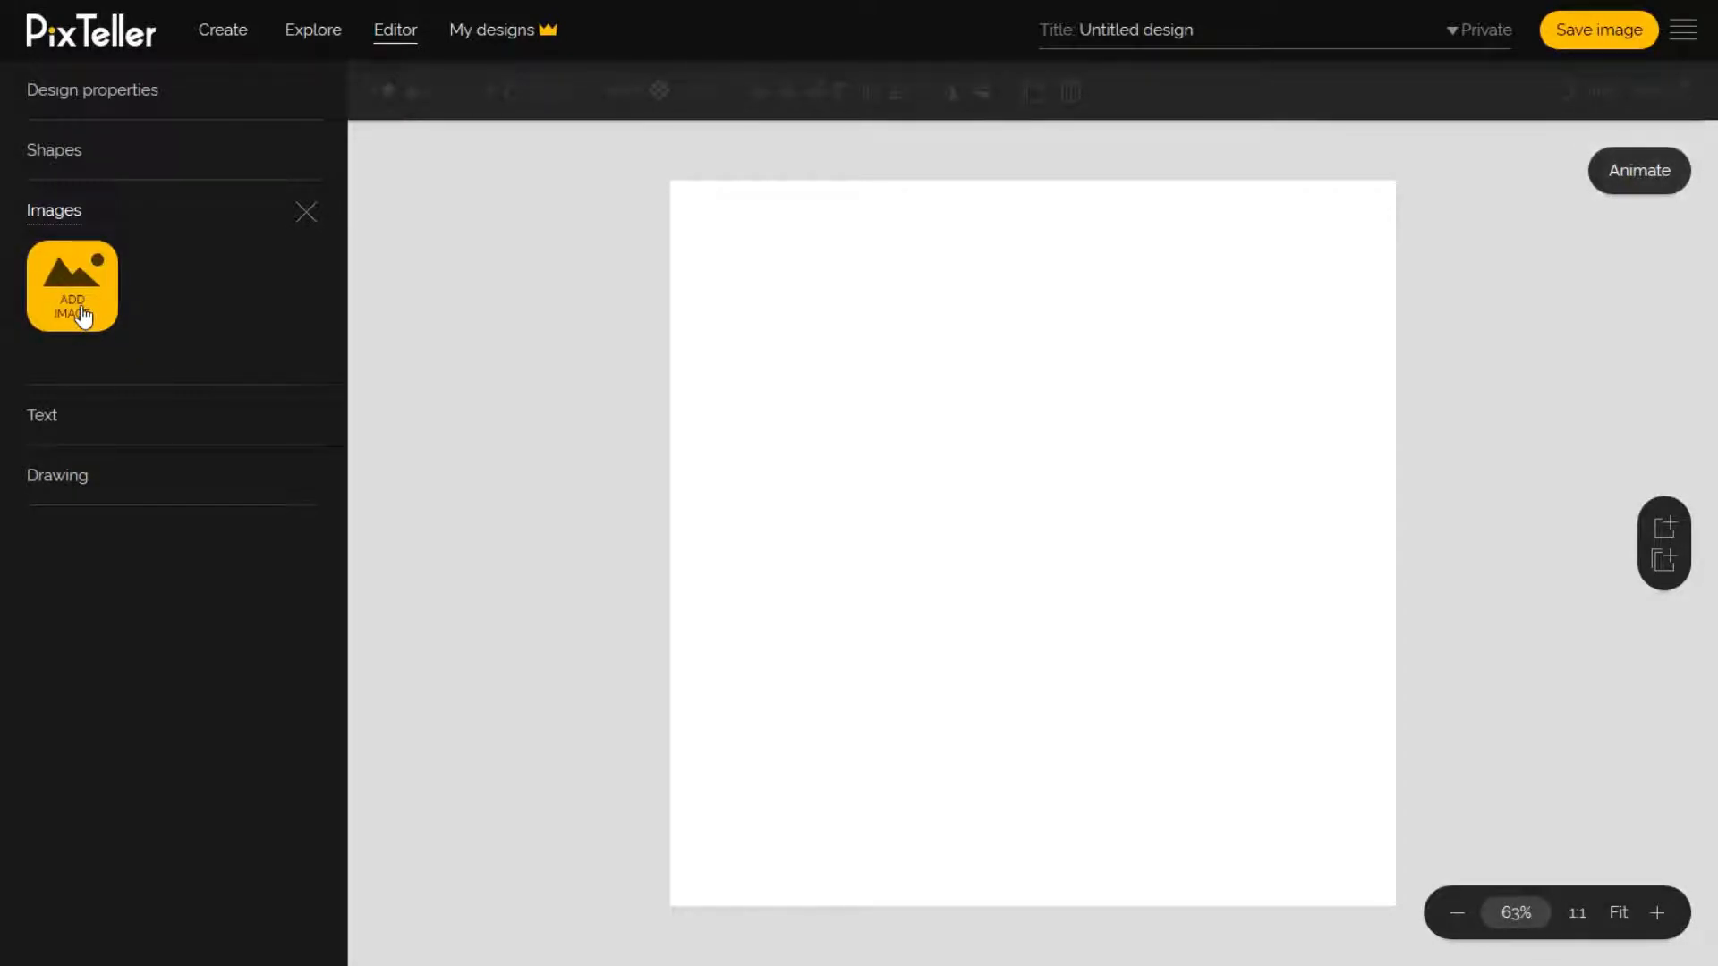
left_click(71, 286)
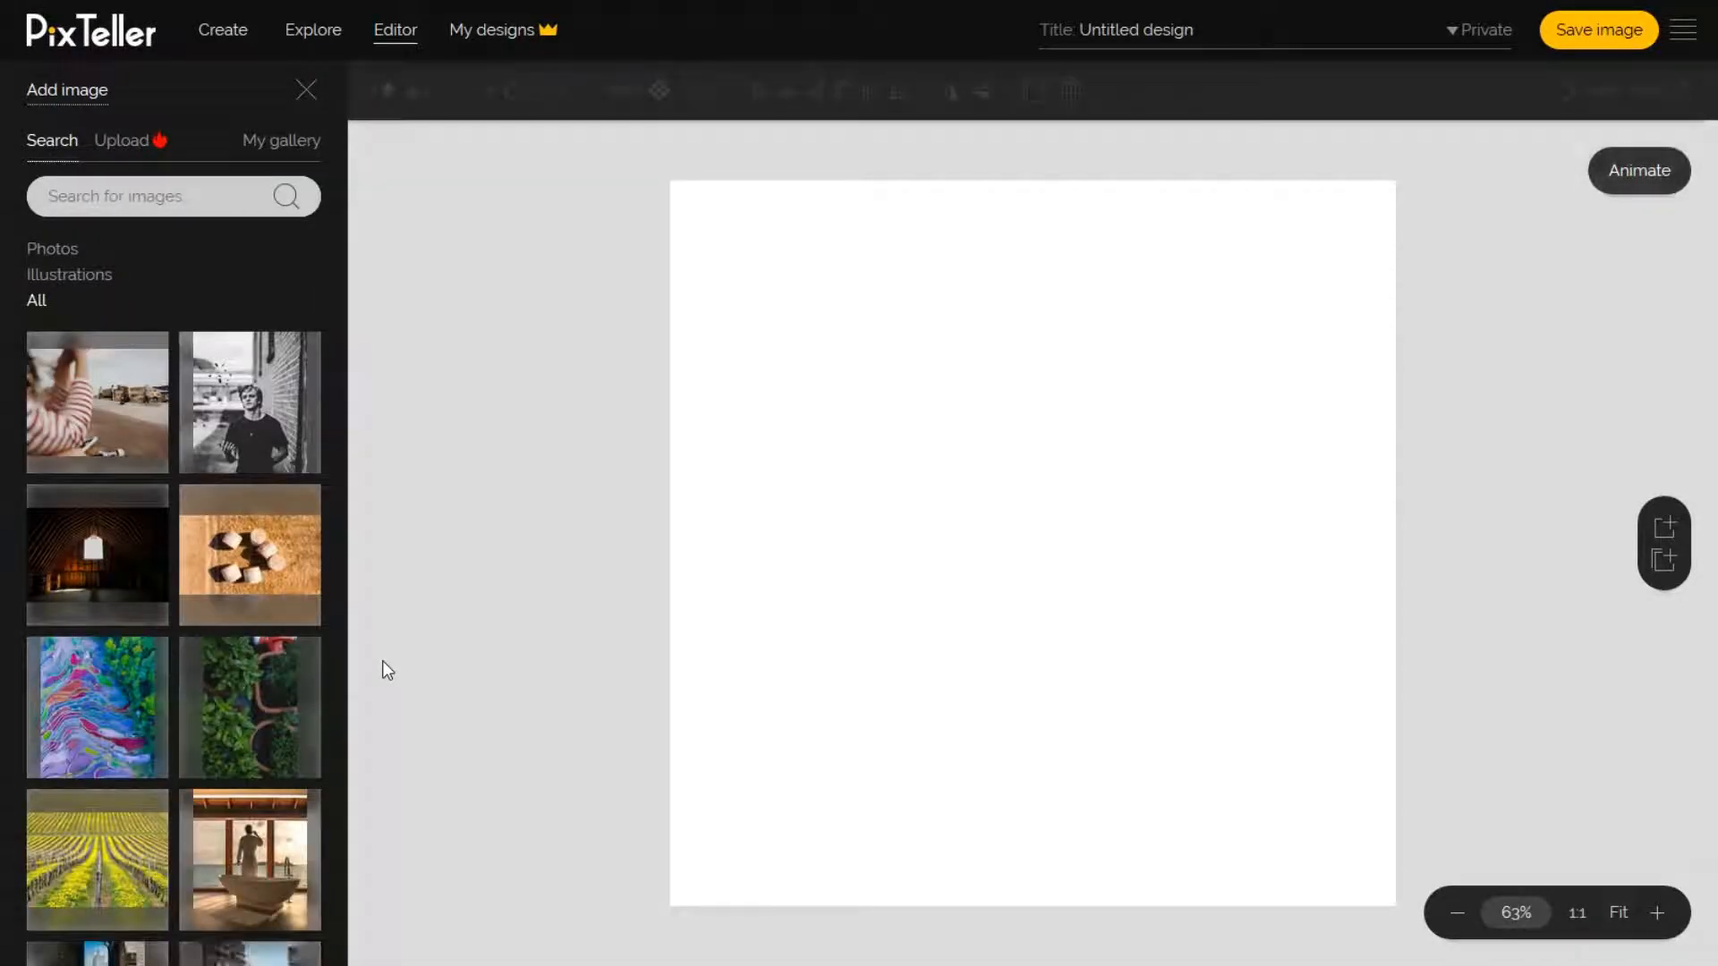
type("rocket")
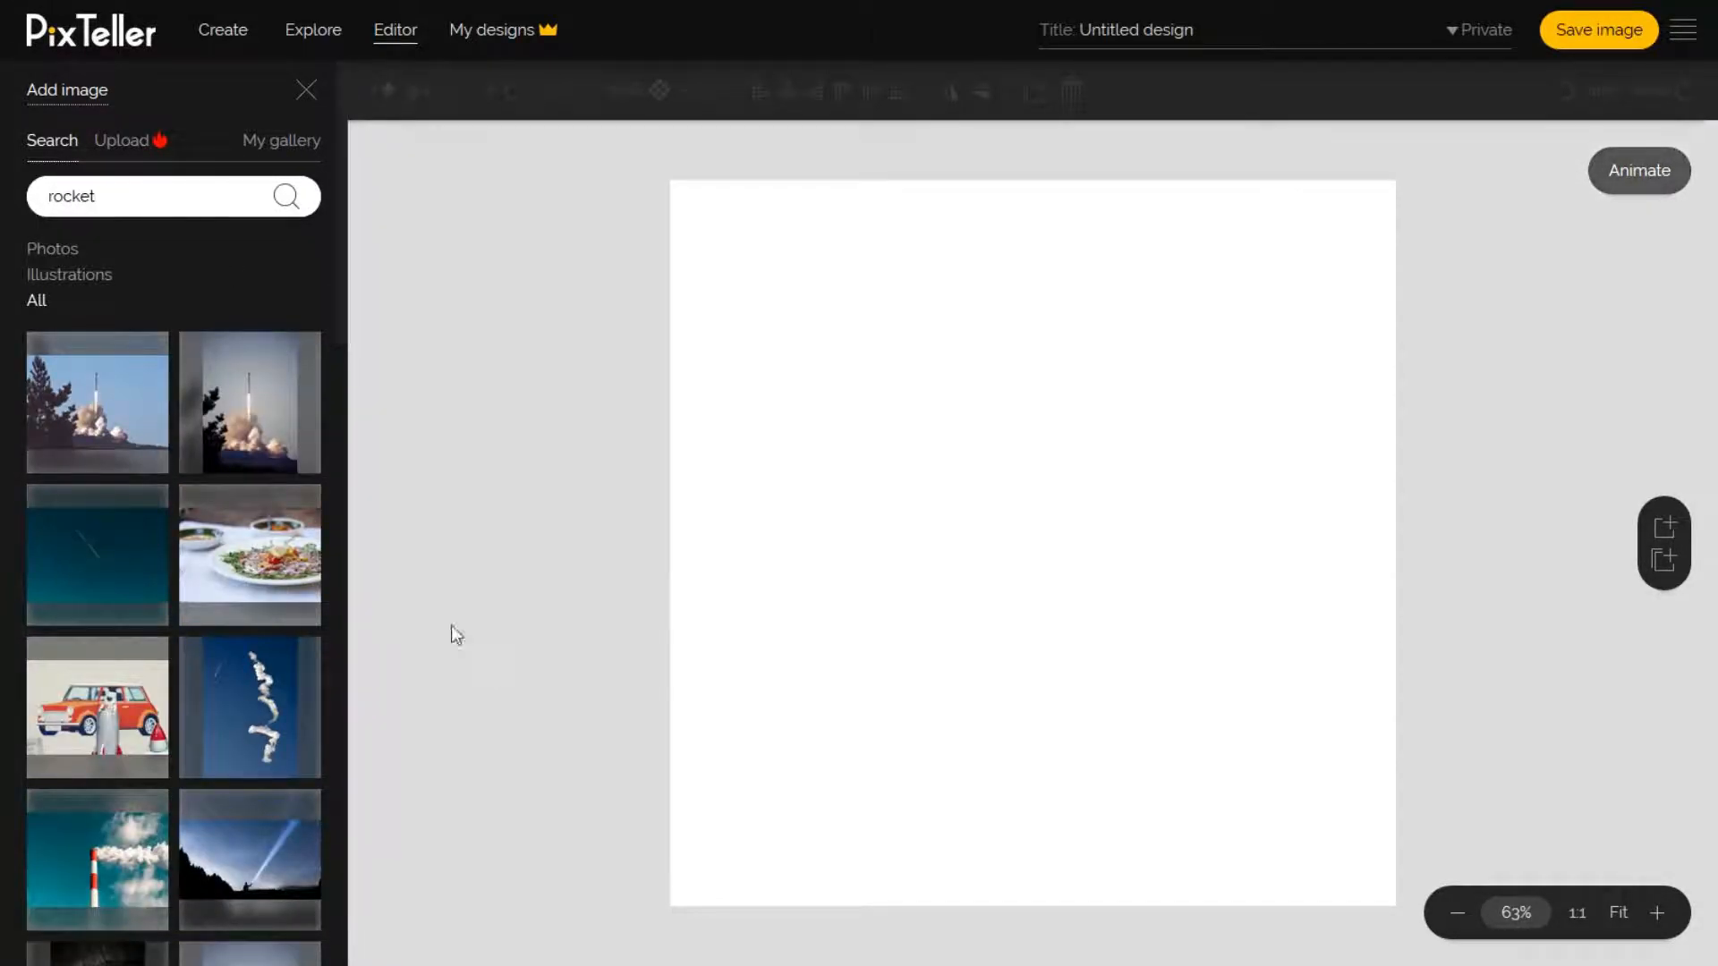
left_click(70, 276)
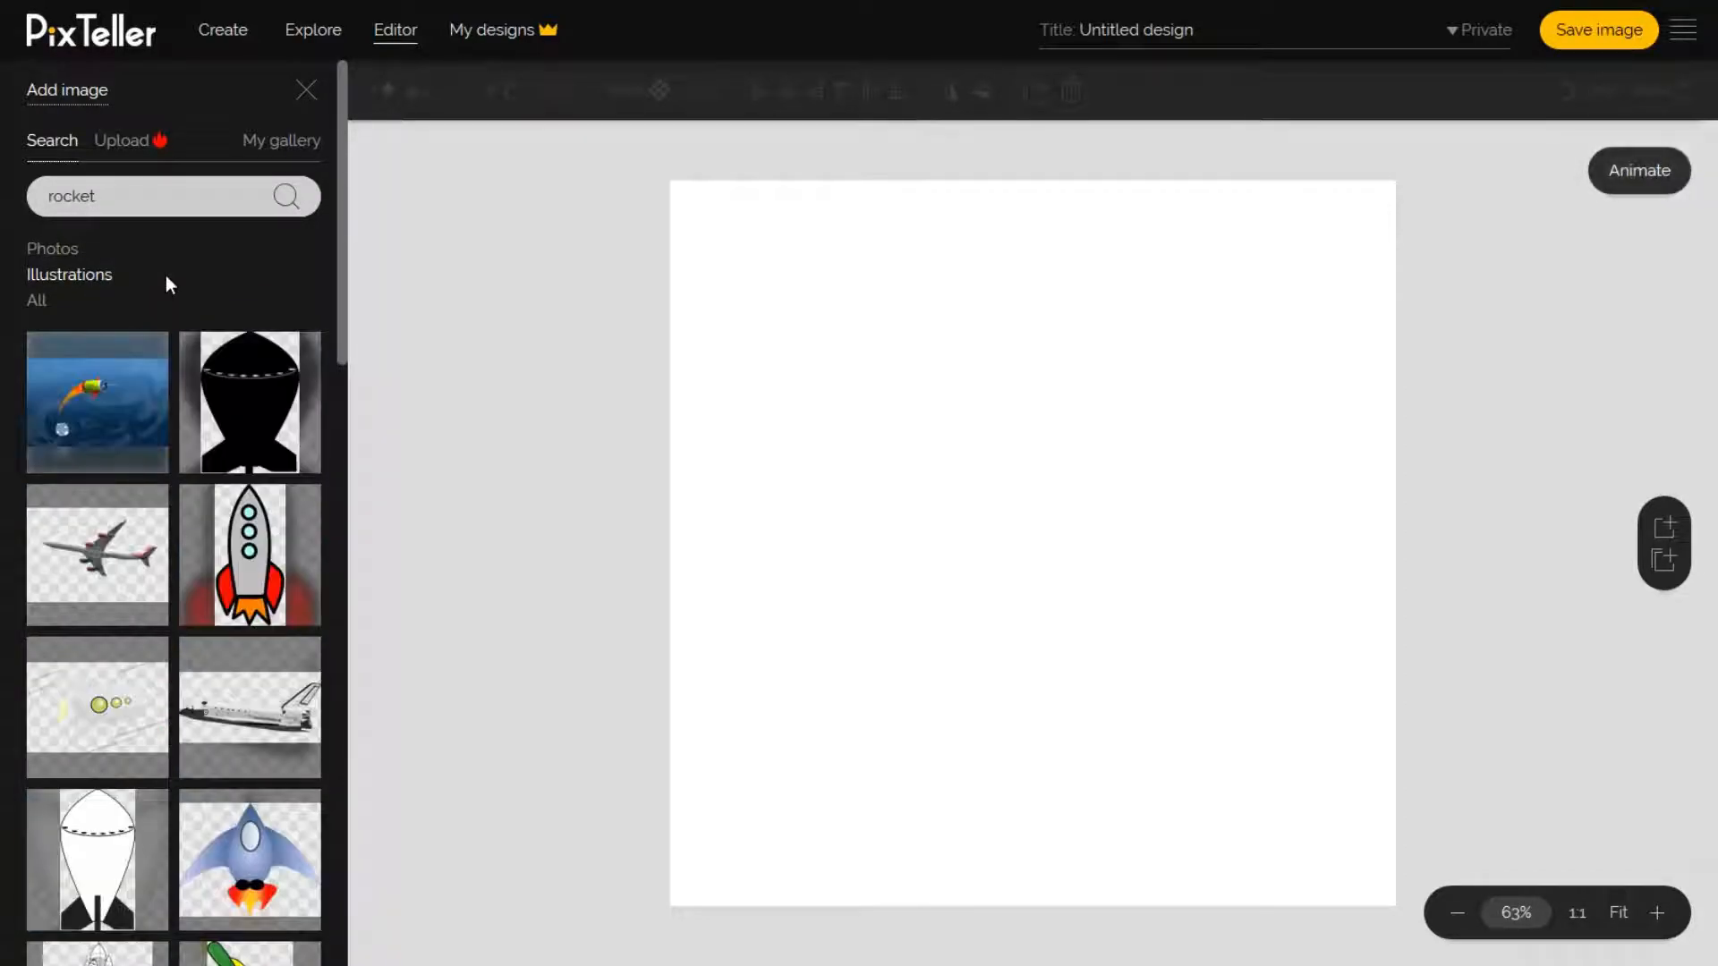
scroll("down", 3)
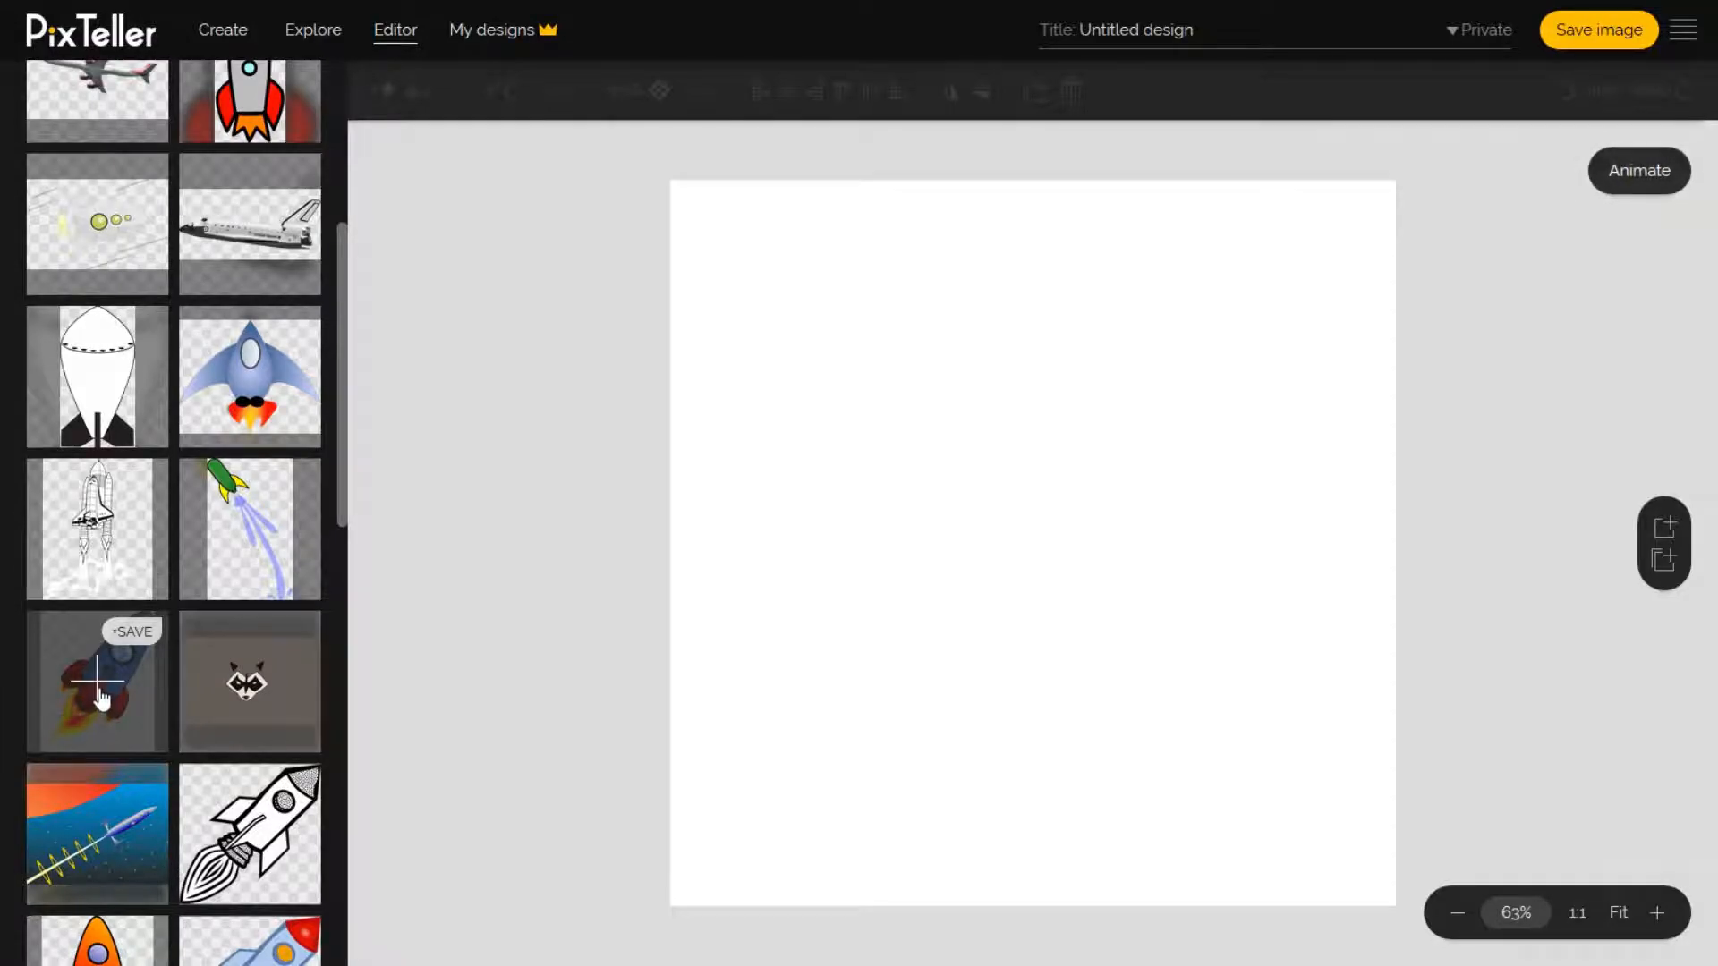
Step: Insert the blue cartoon rocket and enlarge it to fill the centre of the canvas
left_click(93, 693)
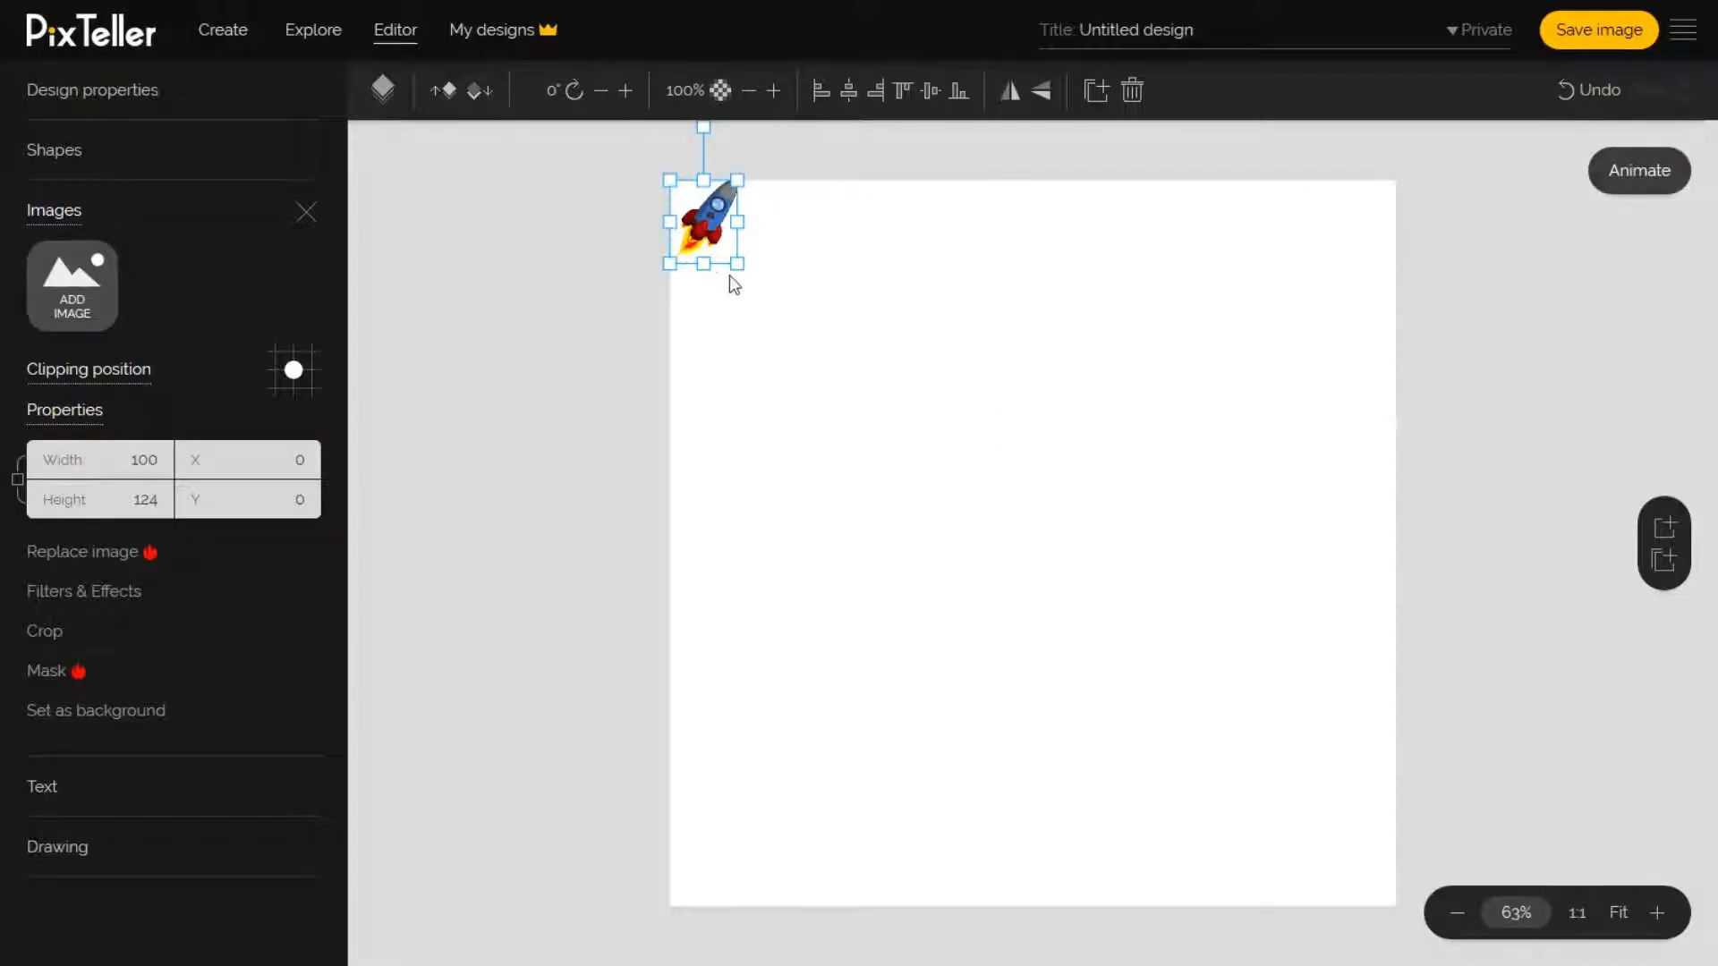
left_click_drag(740, 263, 1118, 687)
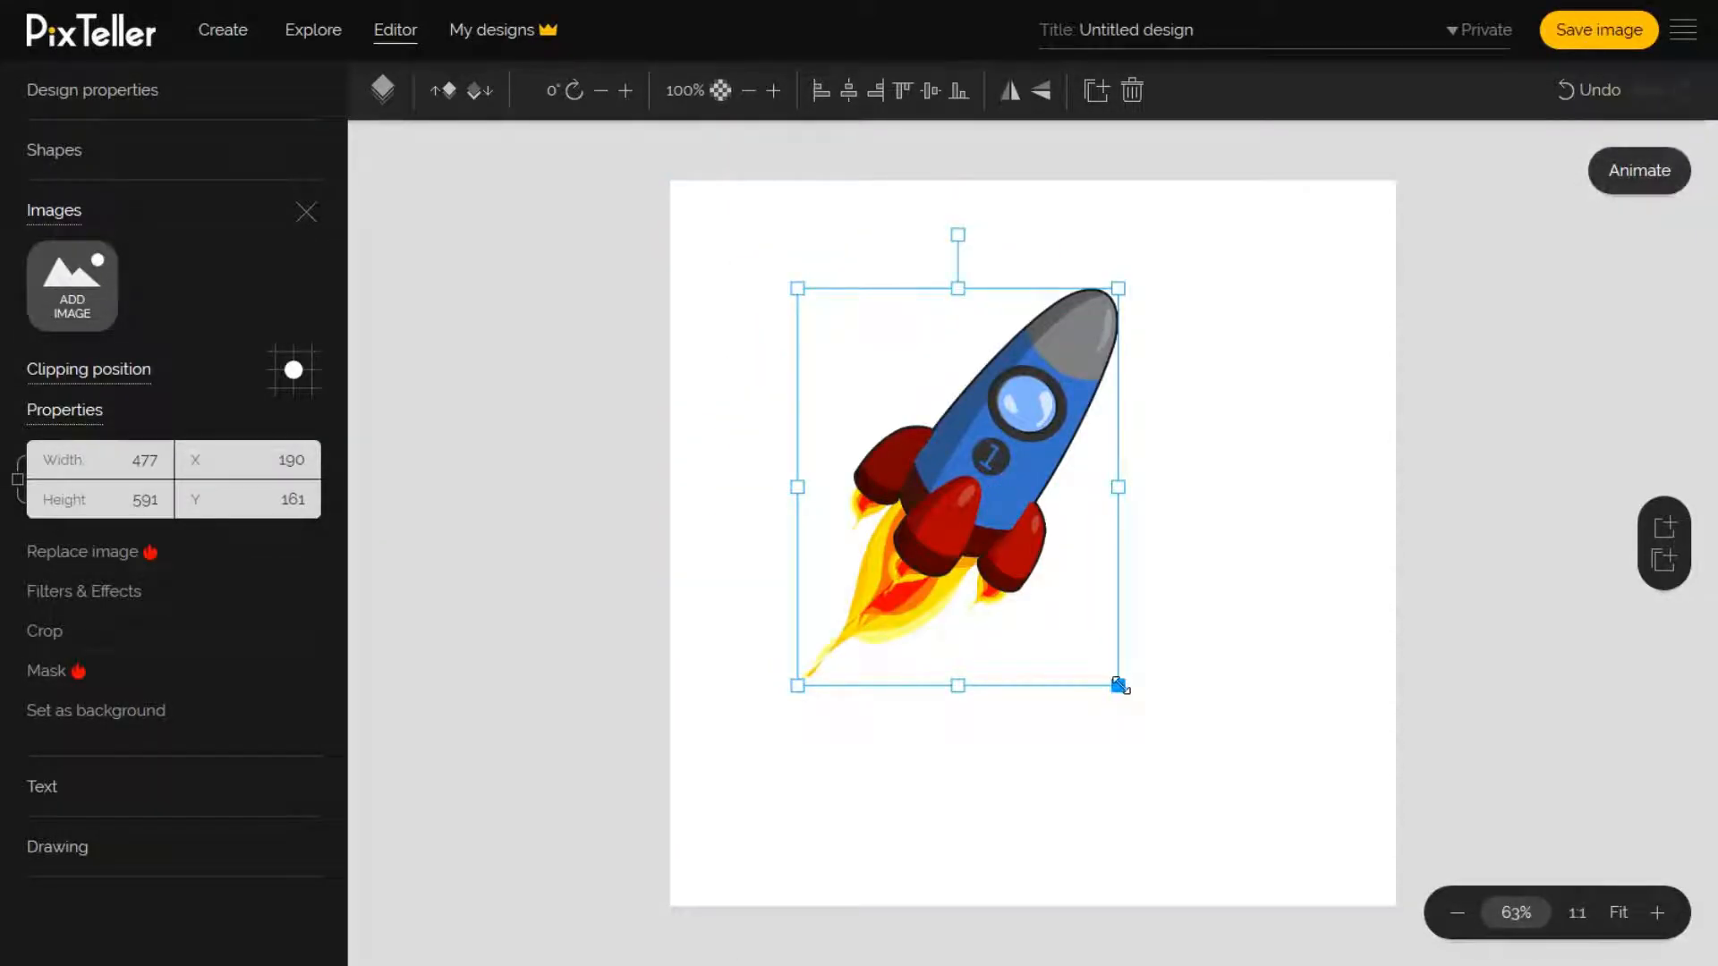
left_click_drag(1118, 686, 1225, 756)
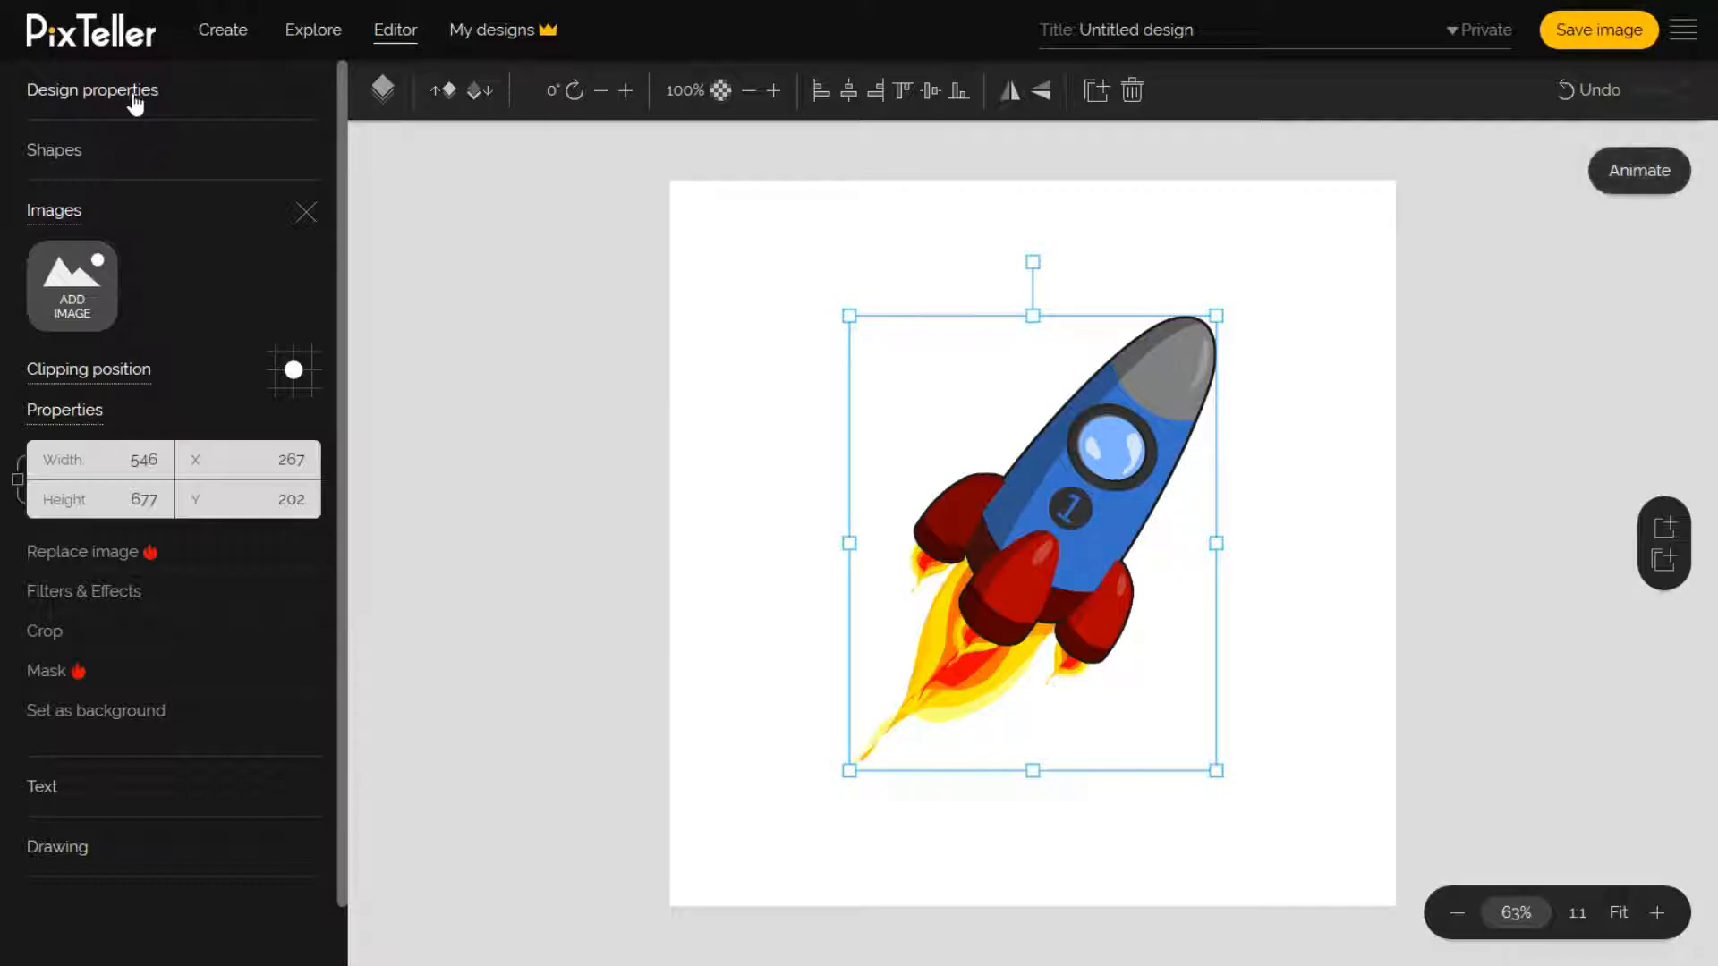
Step: Set the design's background colour to light blue #46B3E9
left_click(88, 90)
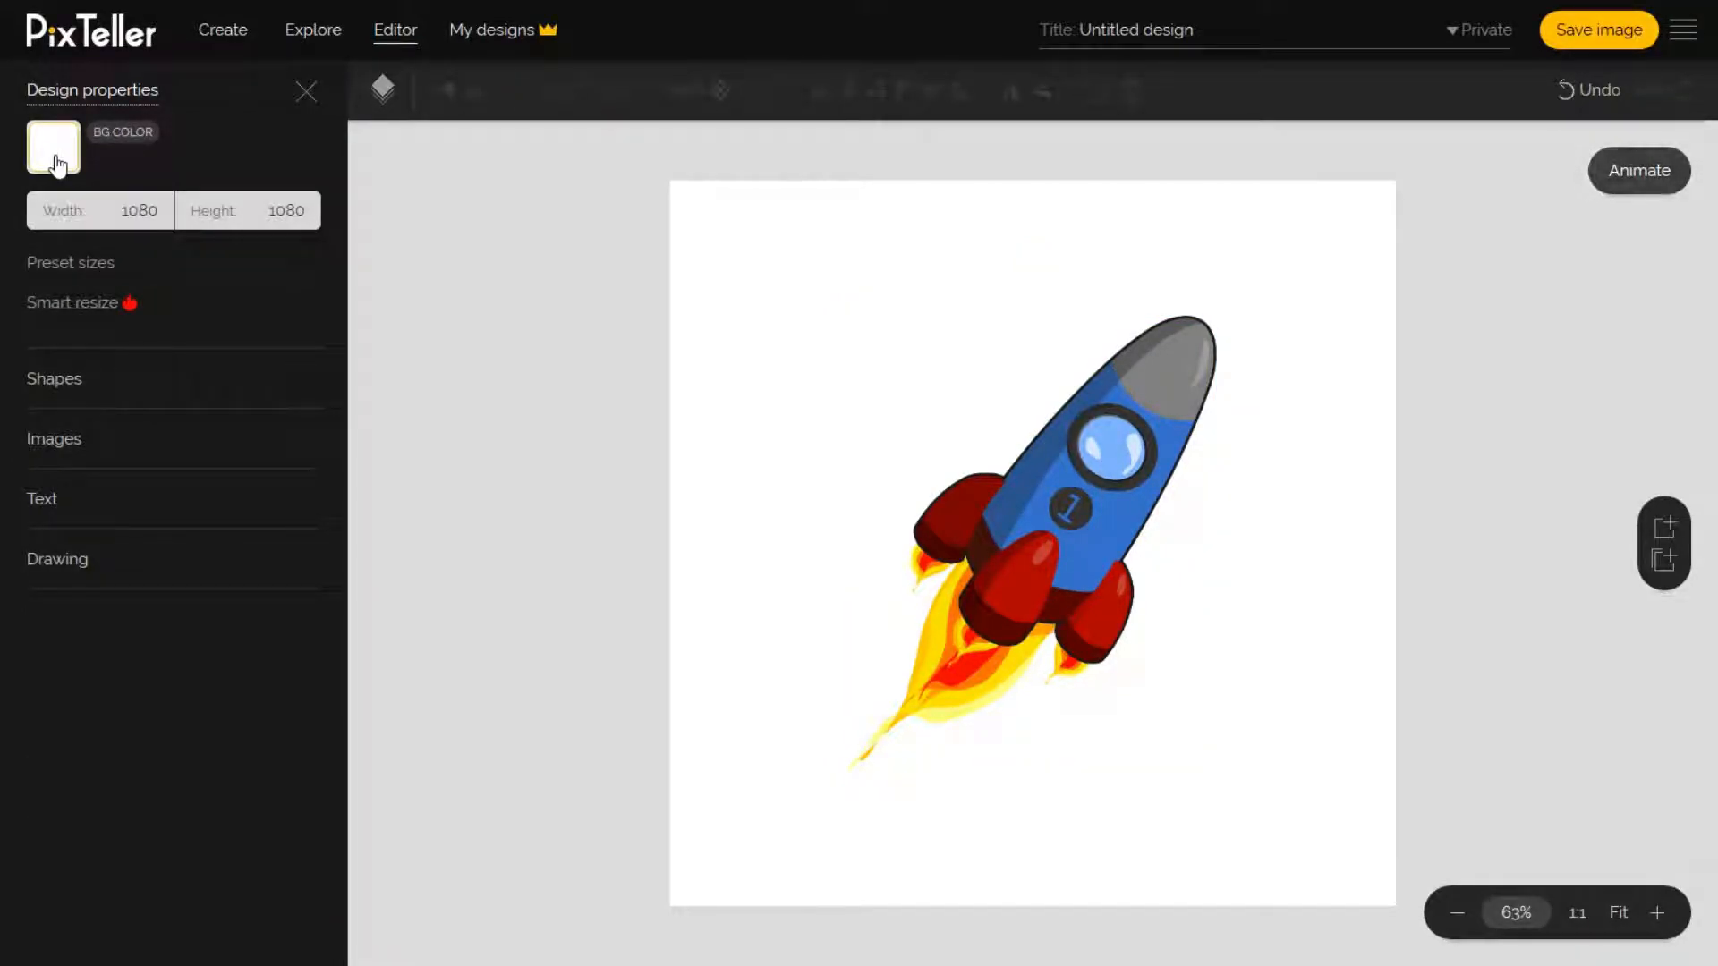
left_click(52, 145)
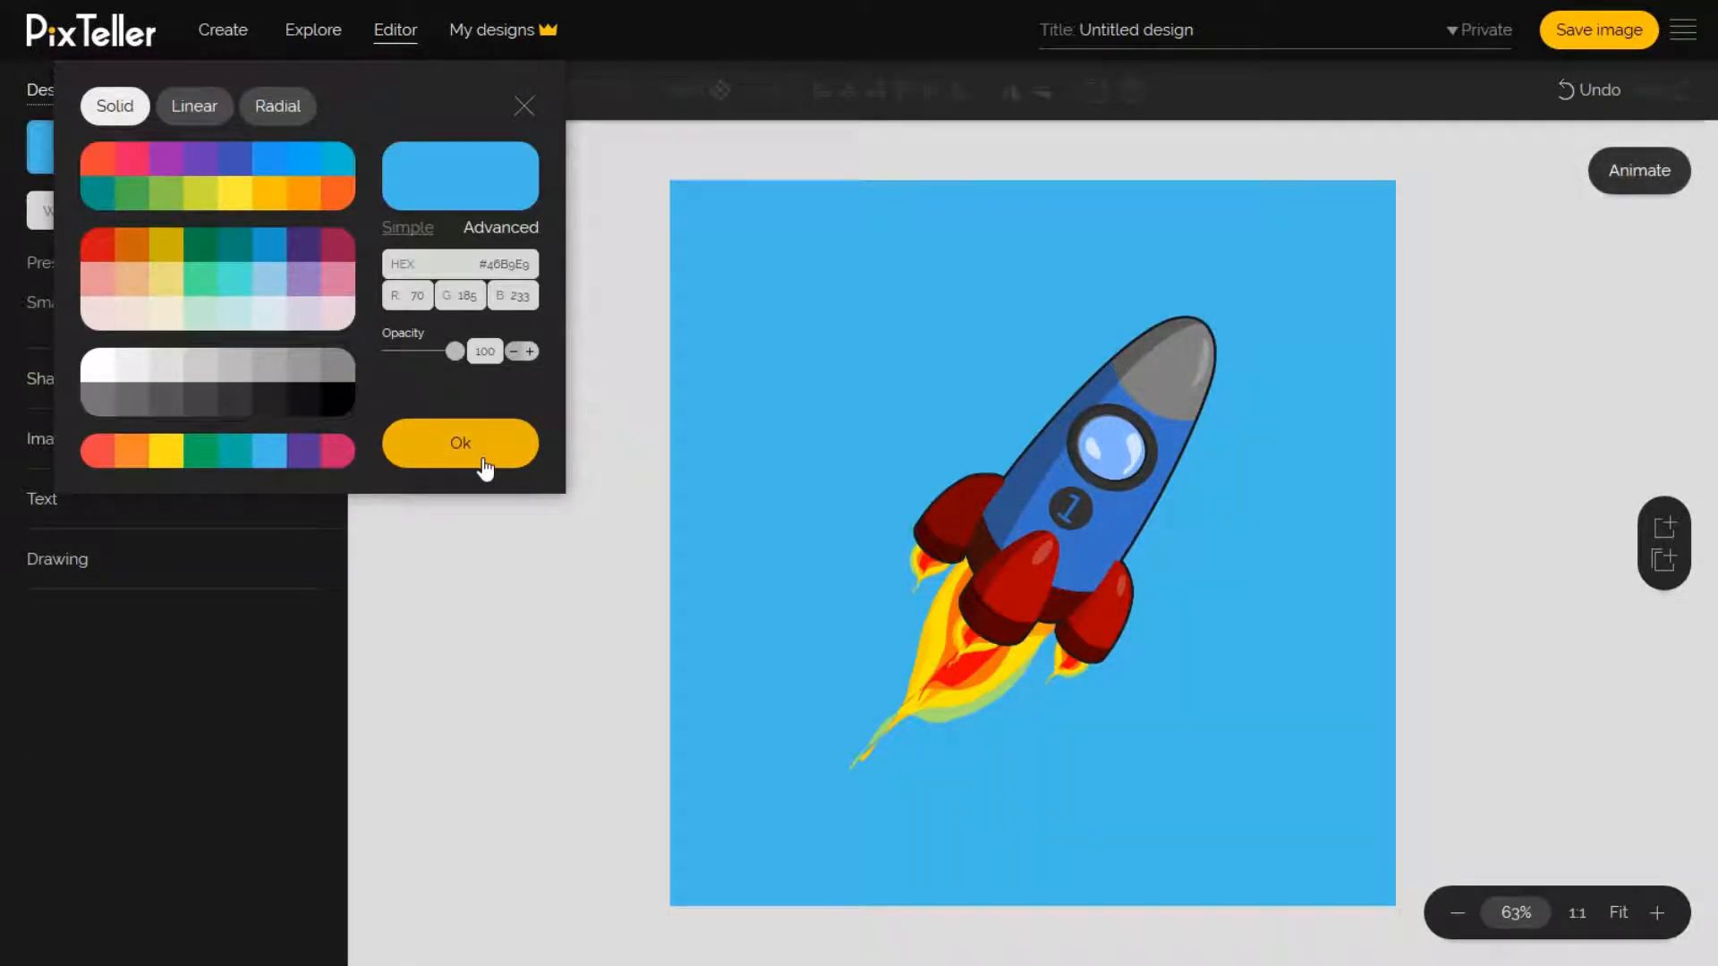
left_click(458, 444)
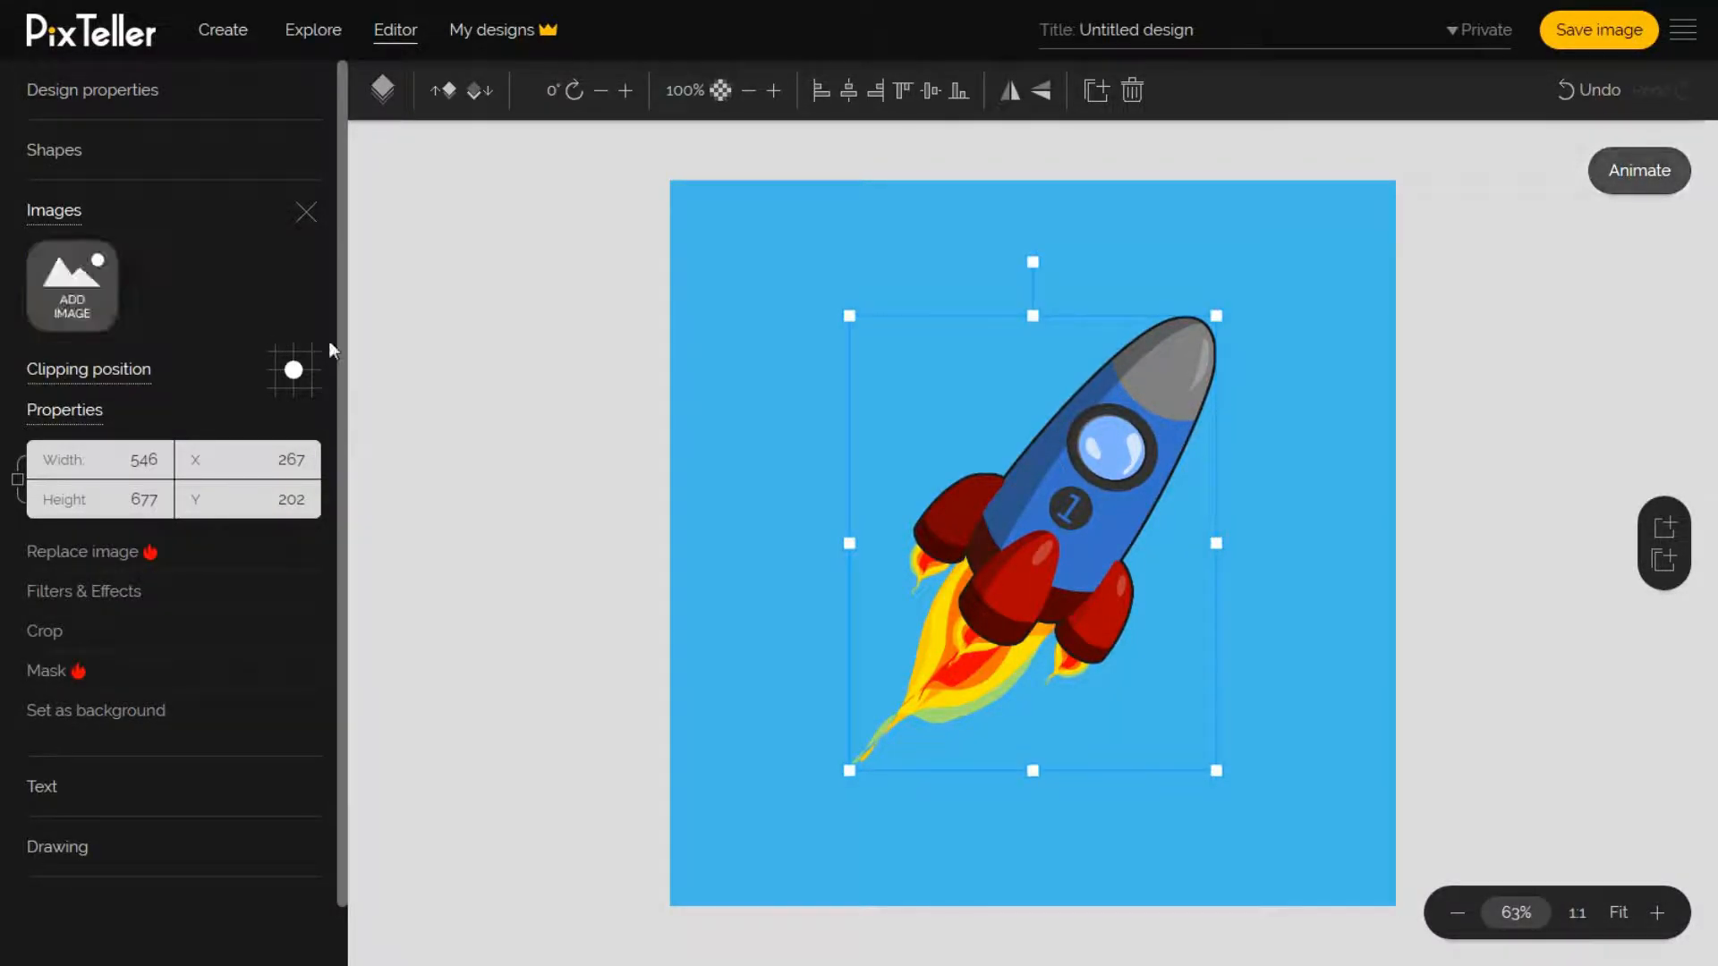
left_click(93, 89)
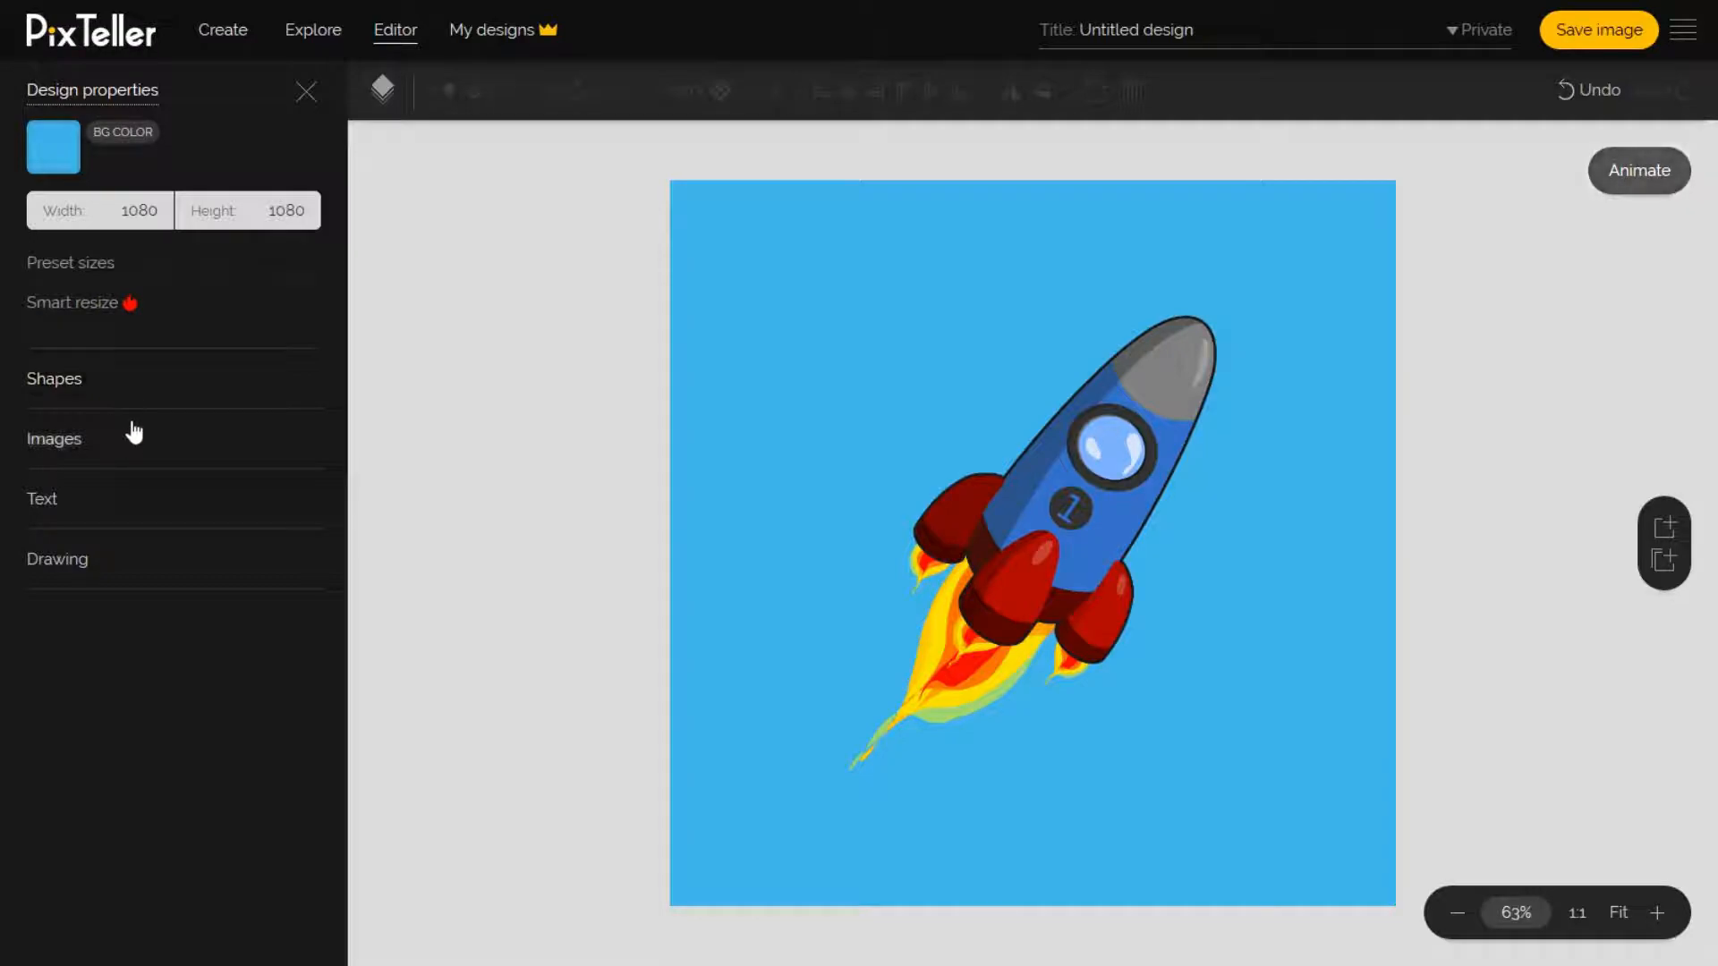
Step: Save the rocket illustration to My gallery and confirm it appears there
left_click(54, 438)
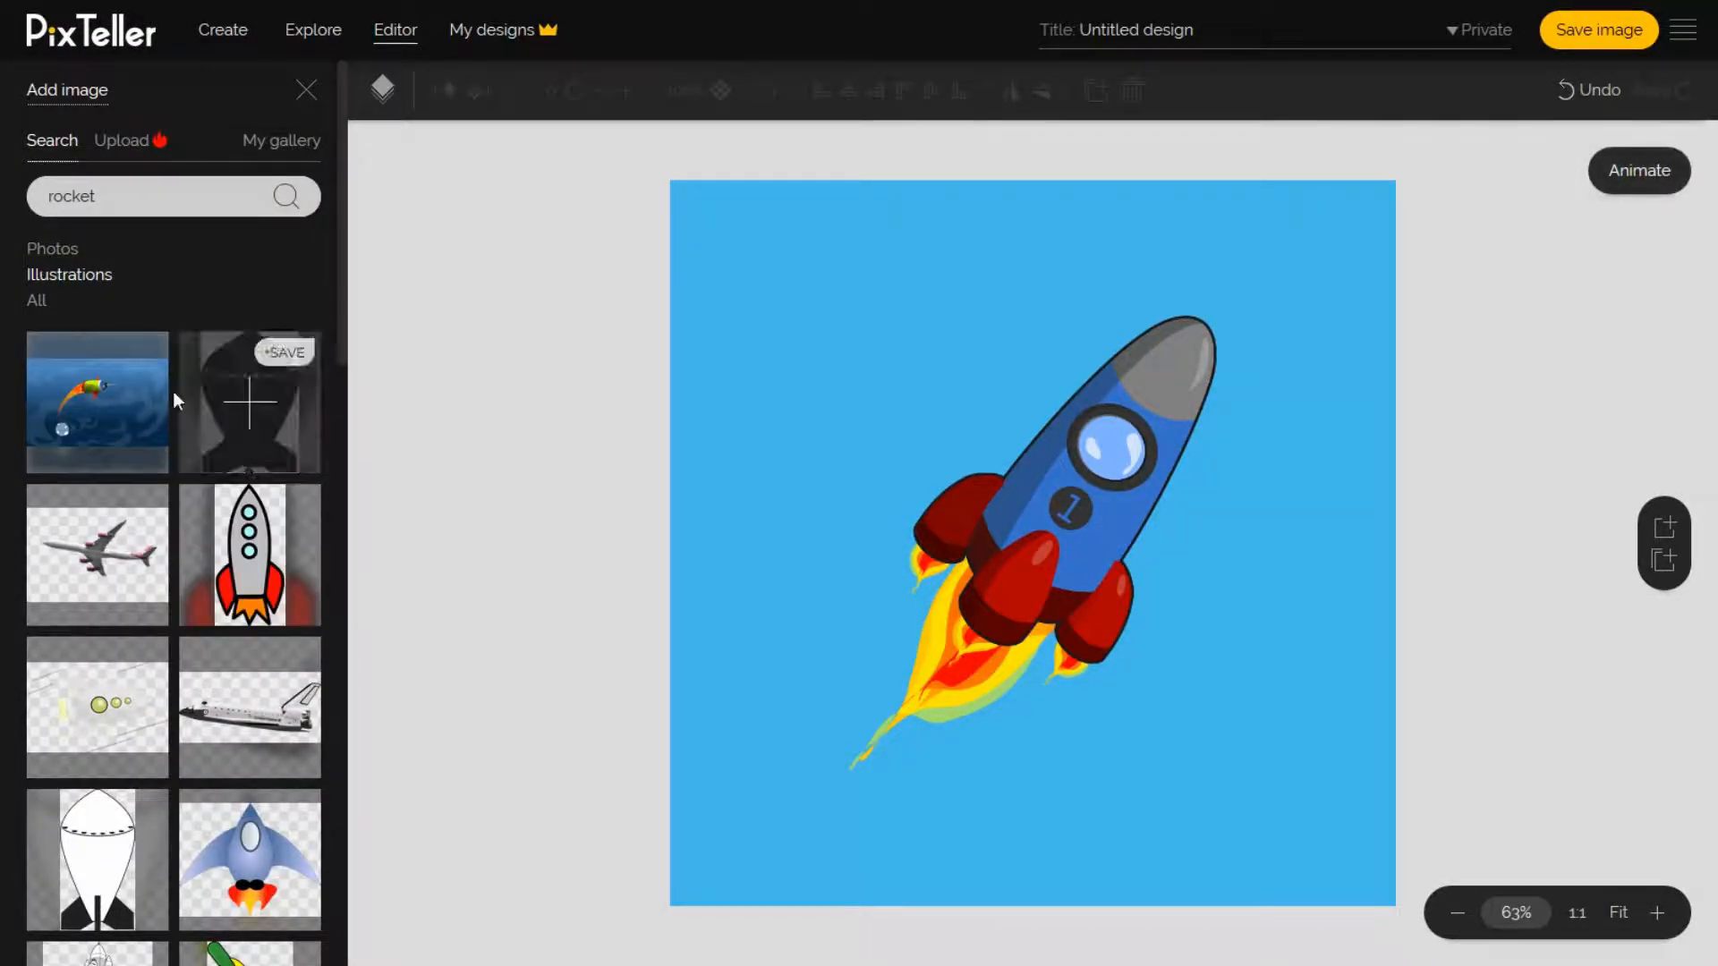
left_click(122, 140)
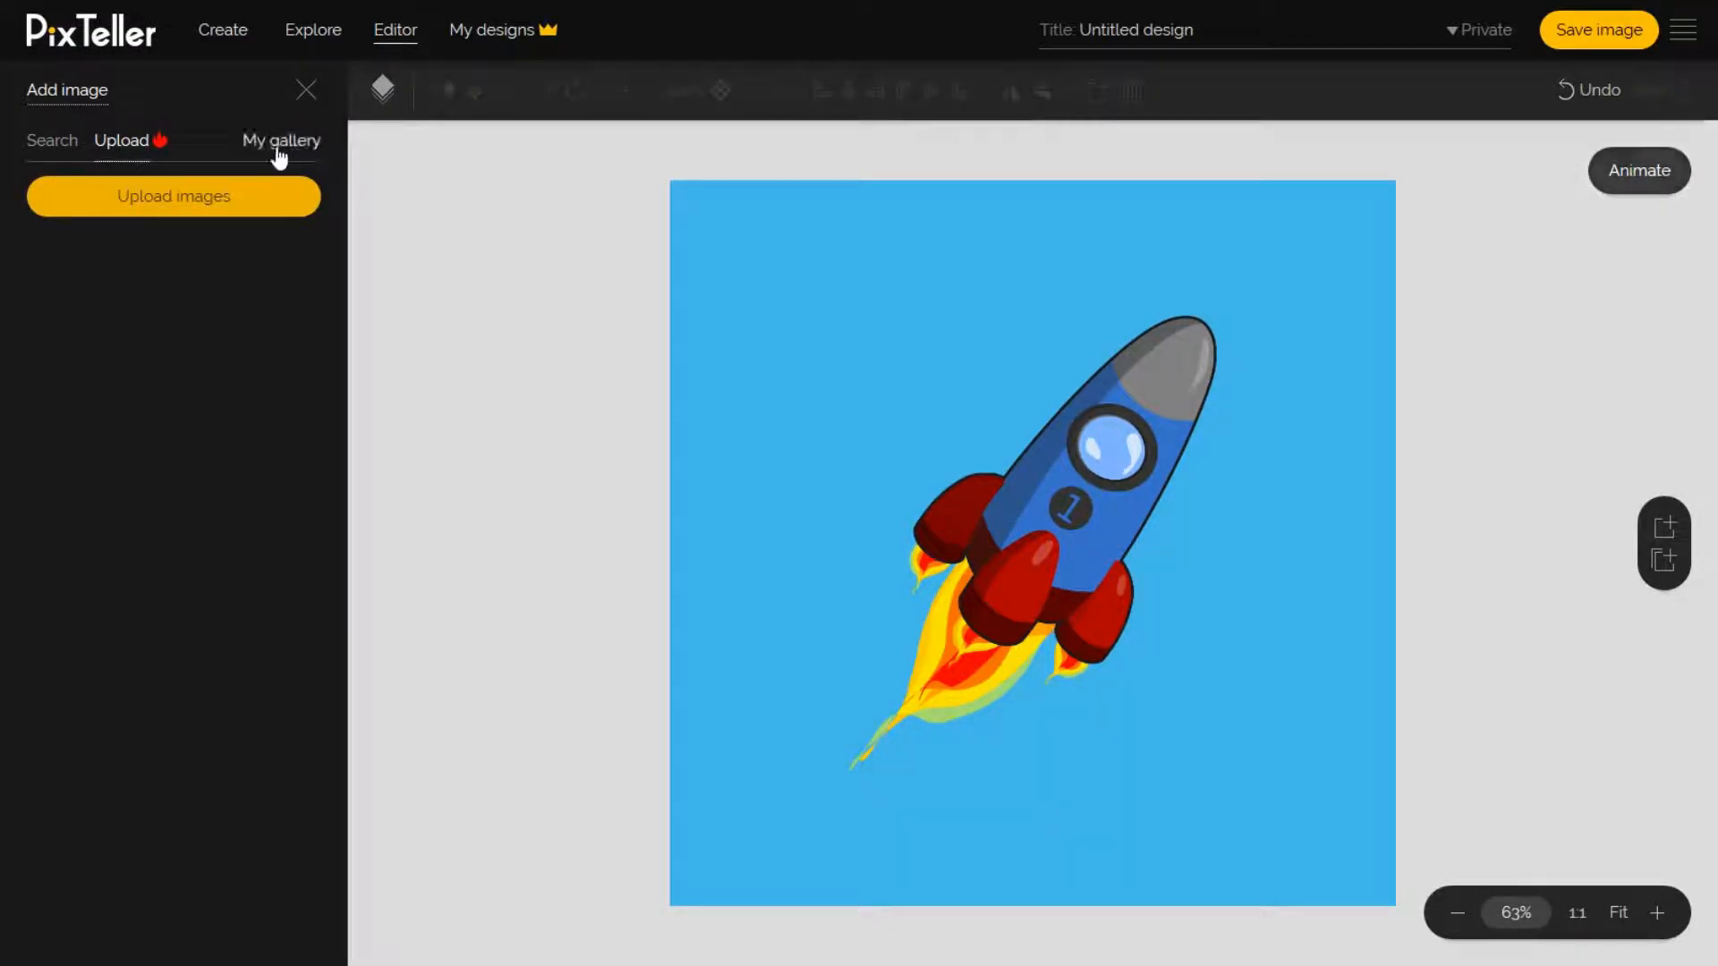
mouse_move(308, 157)
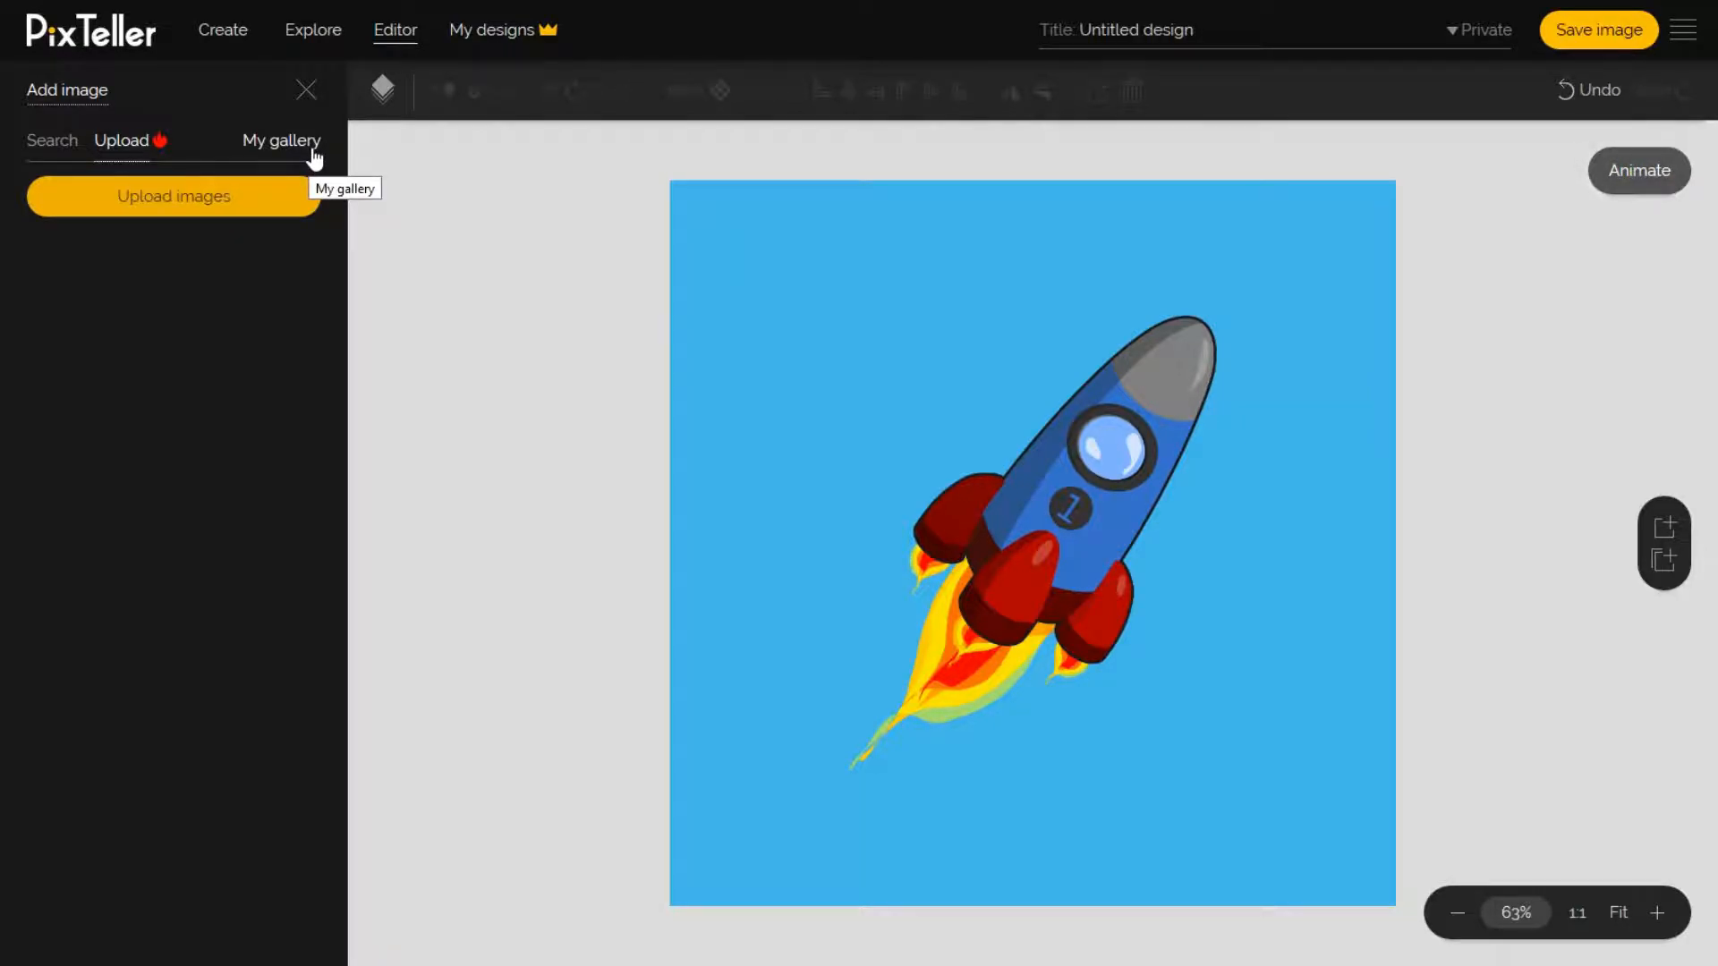
left_click(281, 140)
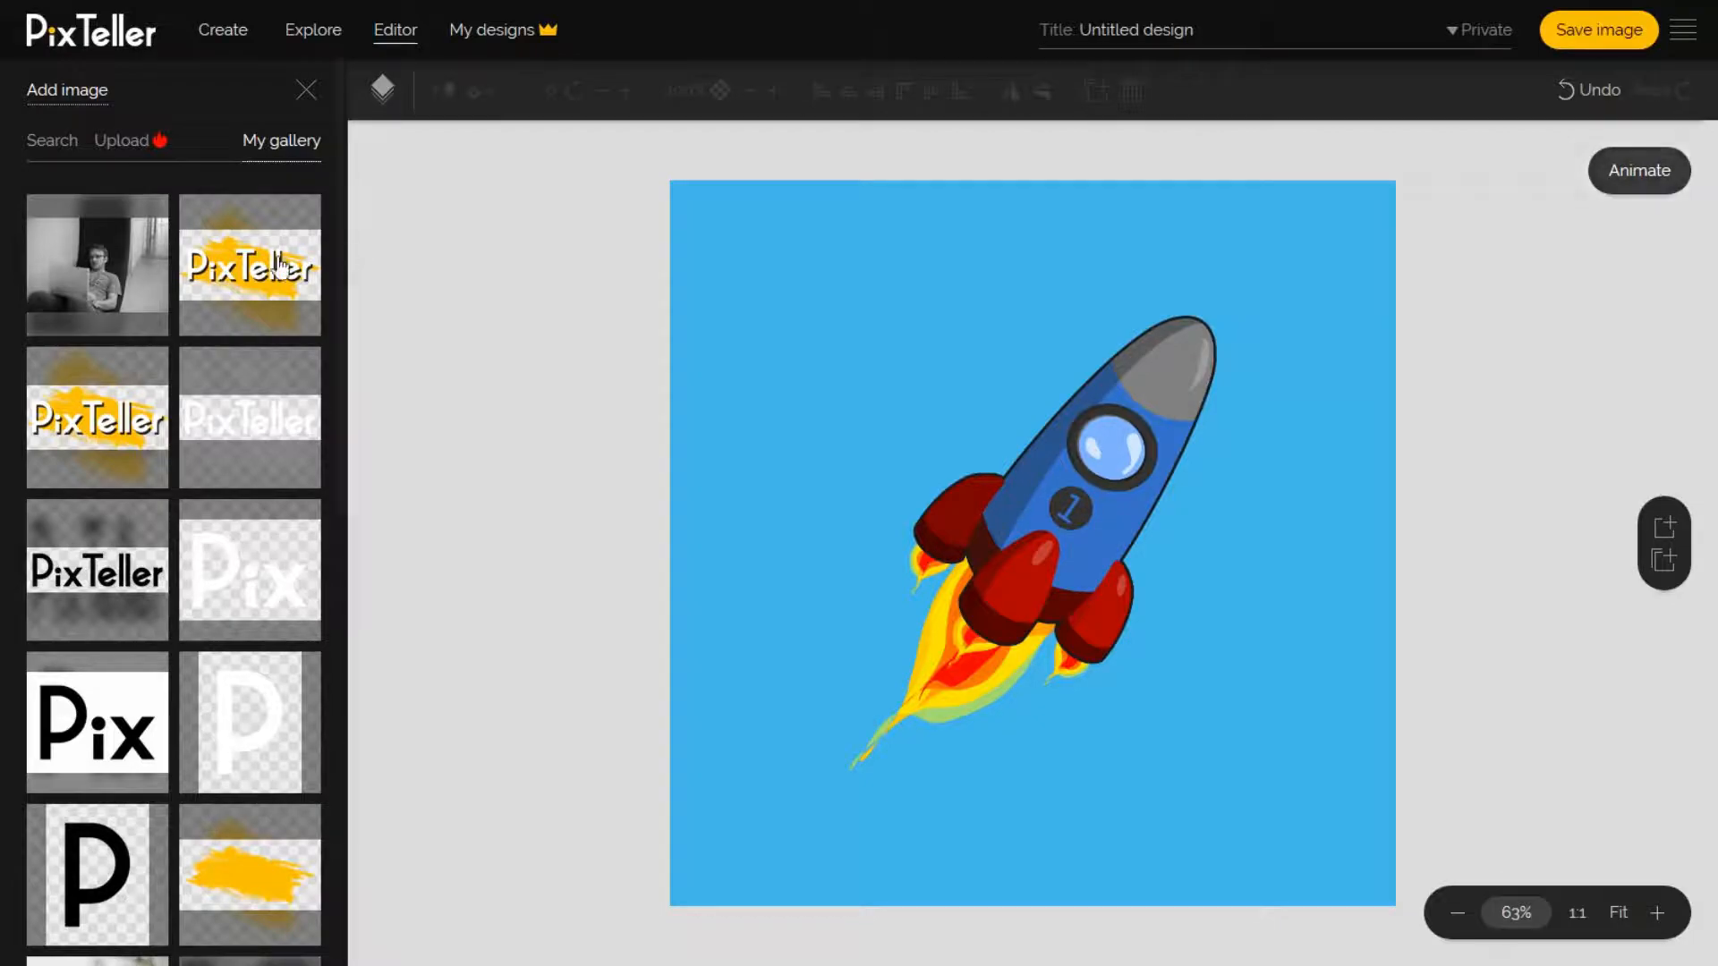
scroll("down", 3)
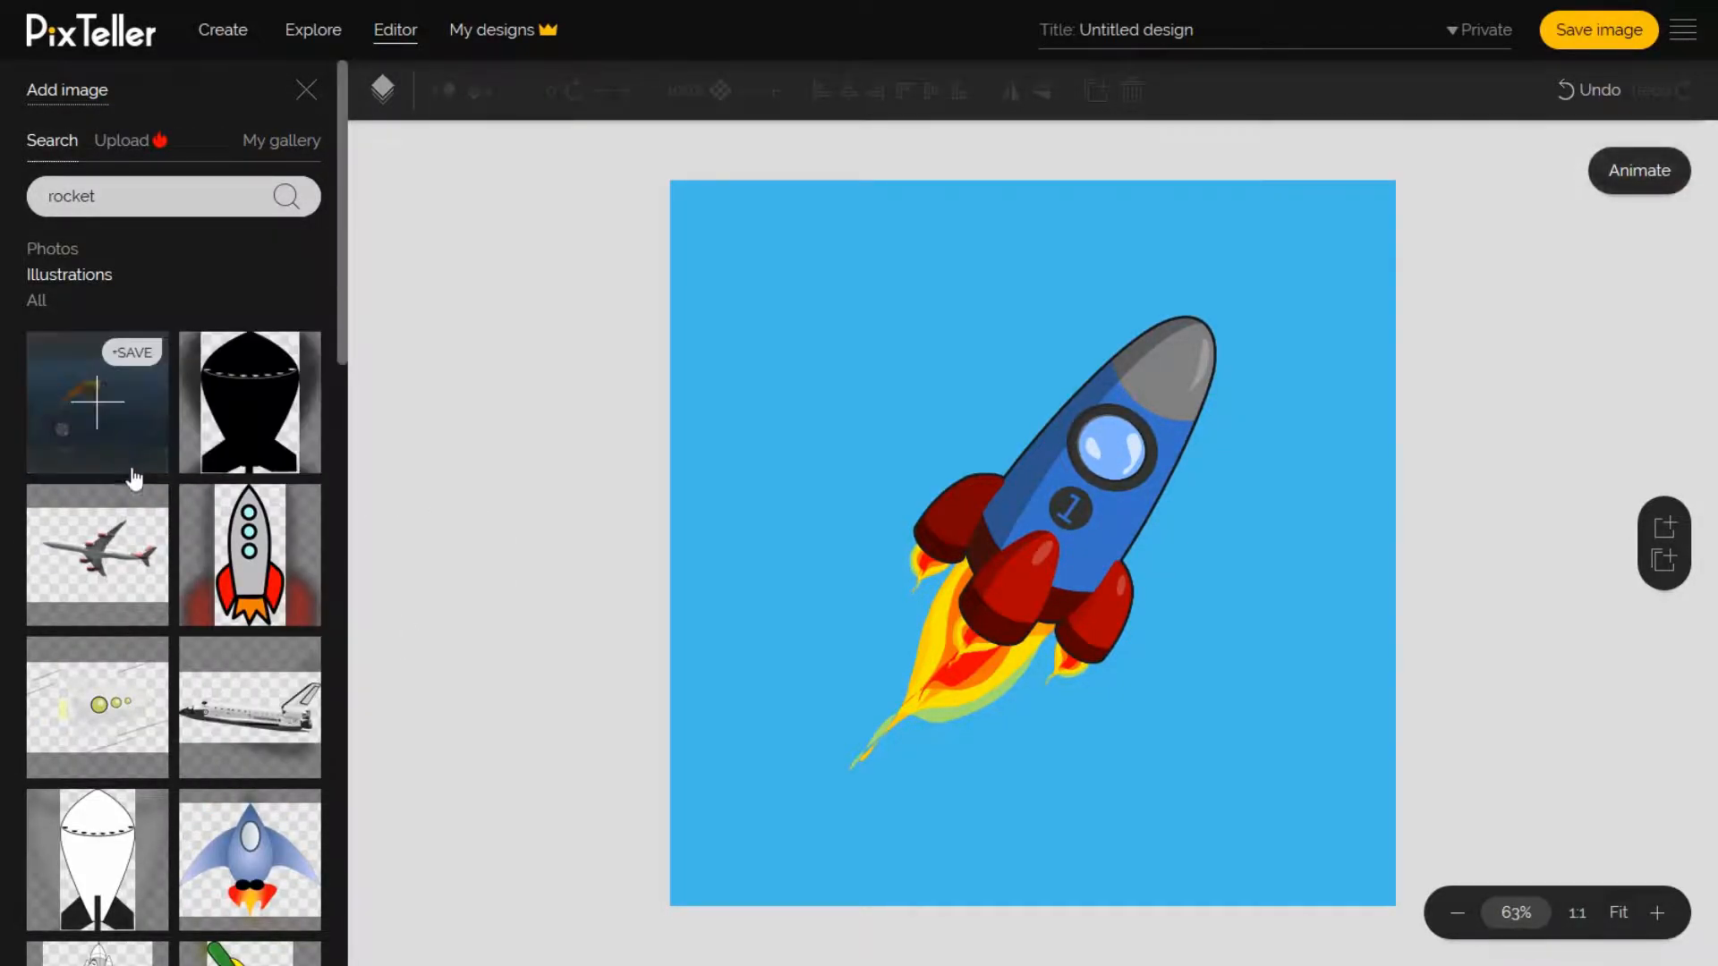
scroll("down", 3)
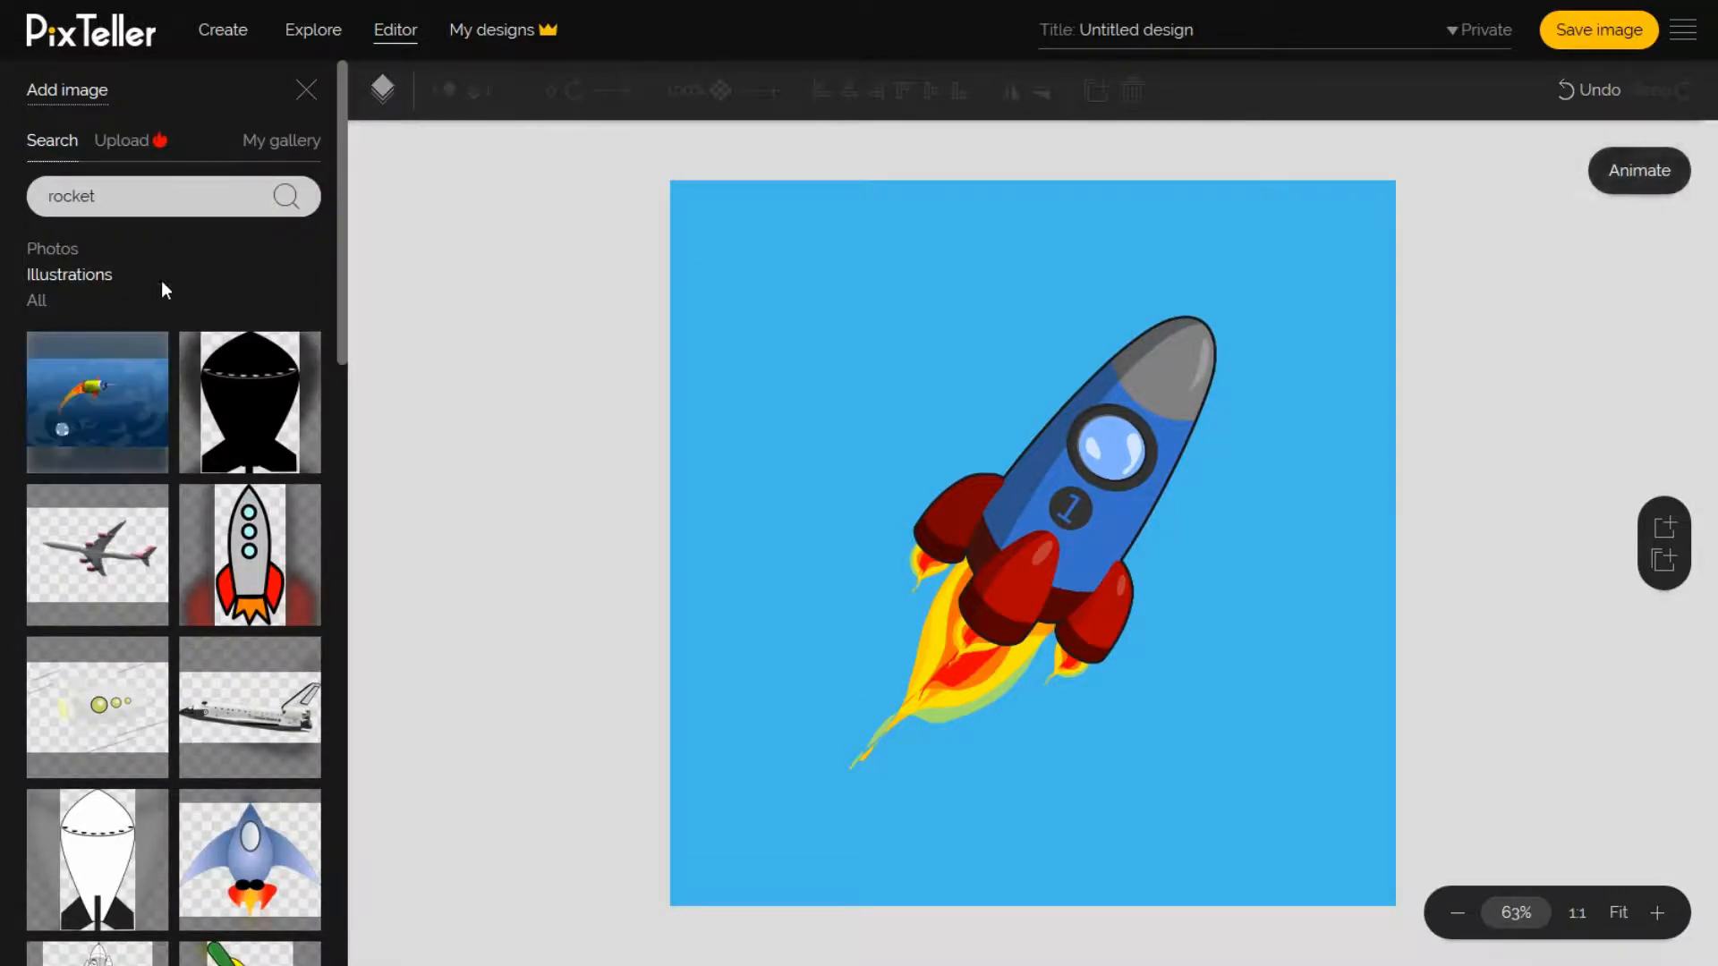
left_click(281, 139)
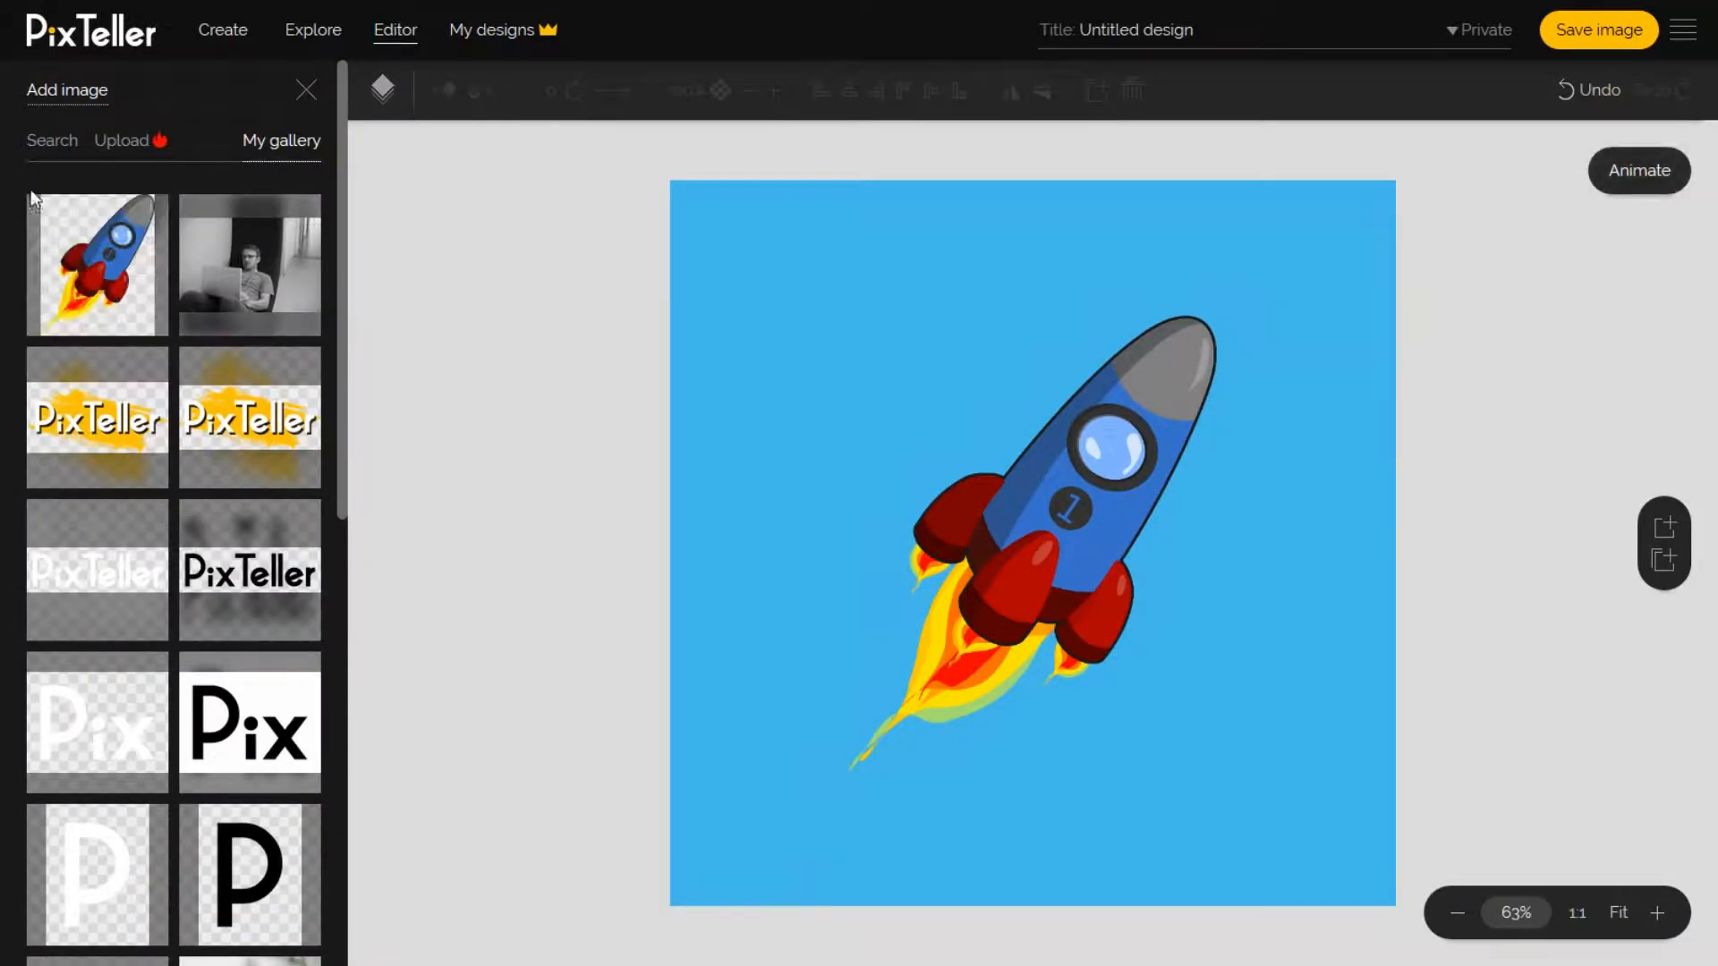
mouse_move(111, 233)
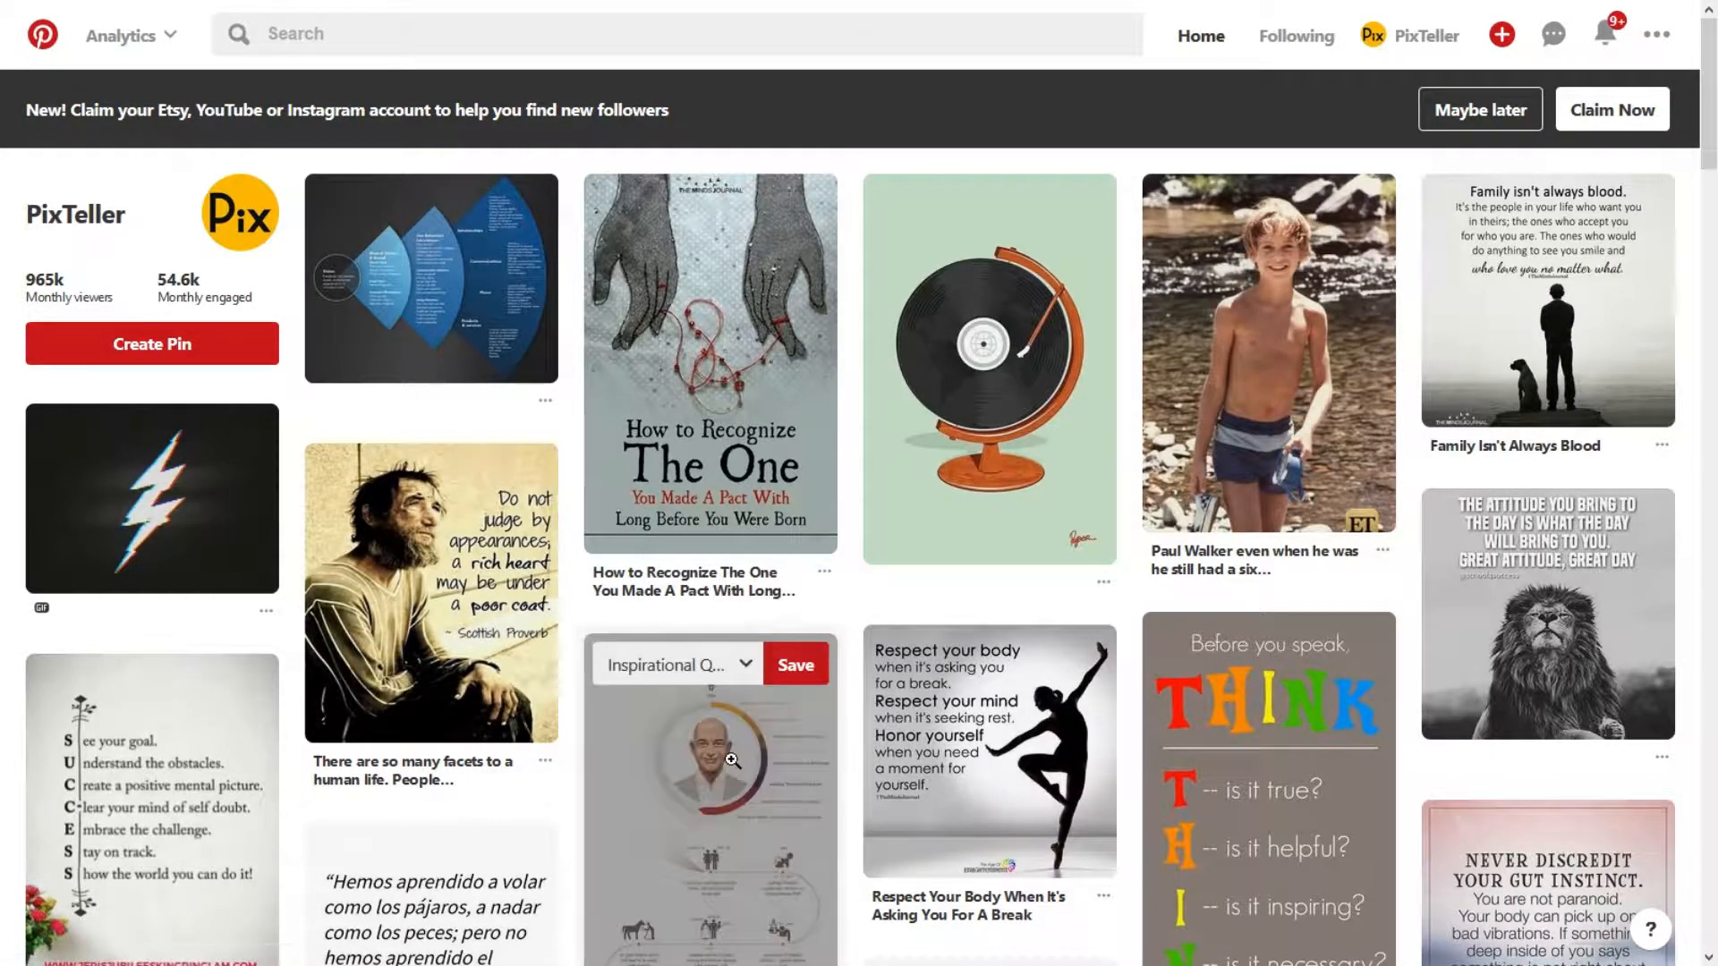
Step: Scroll the Pinterest feed to the record-player globe pin
scroll("down", 3)
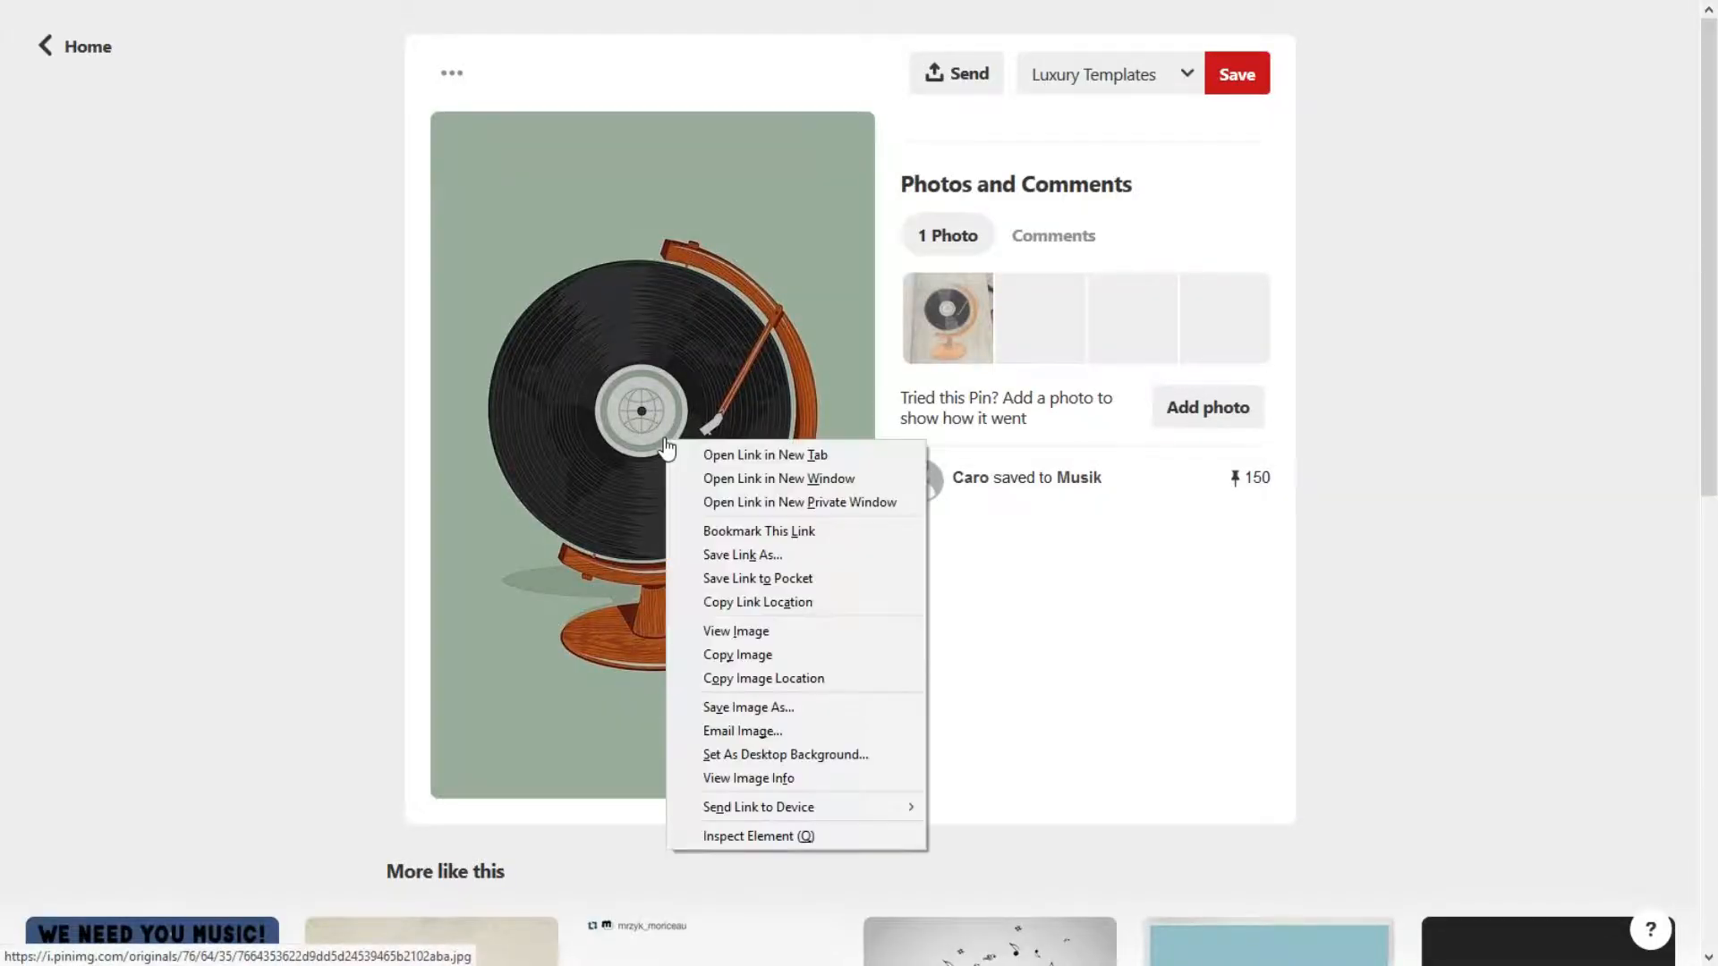
mouse_move(736, 639)
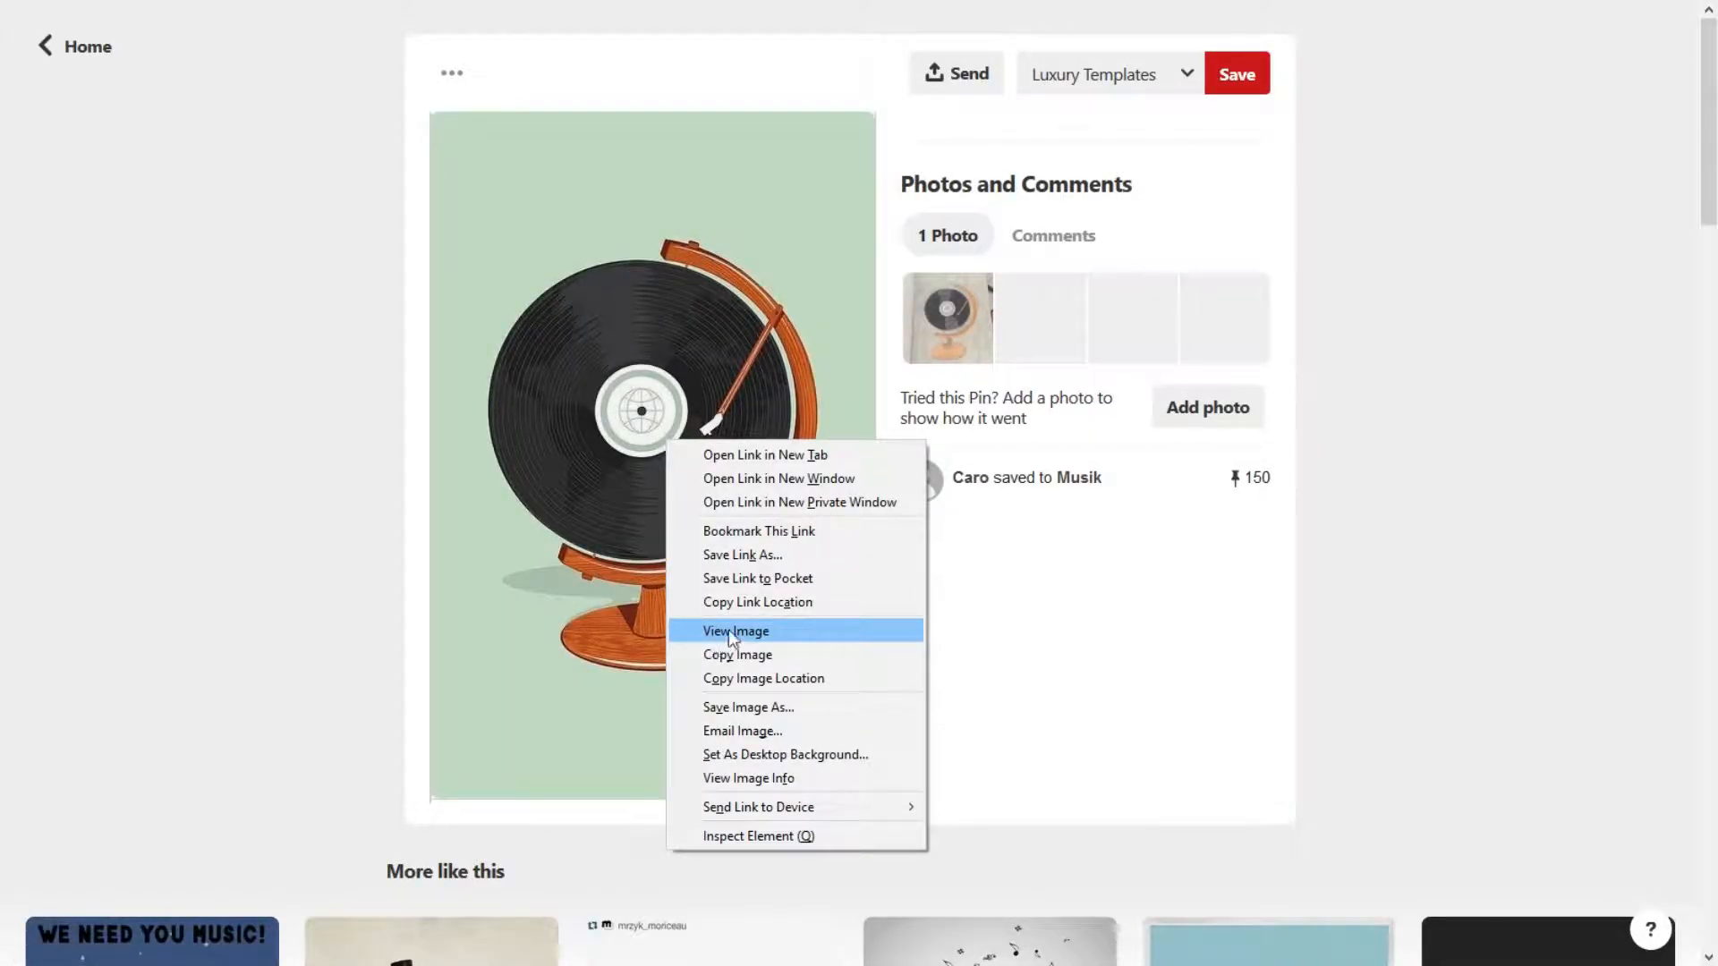
mouse_move(712, 728)
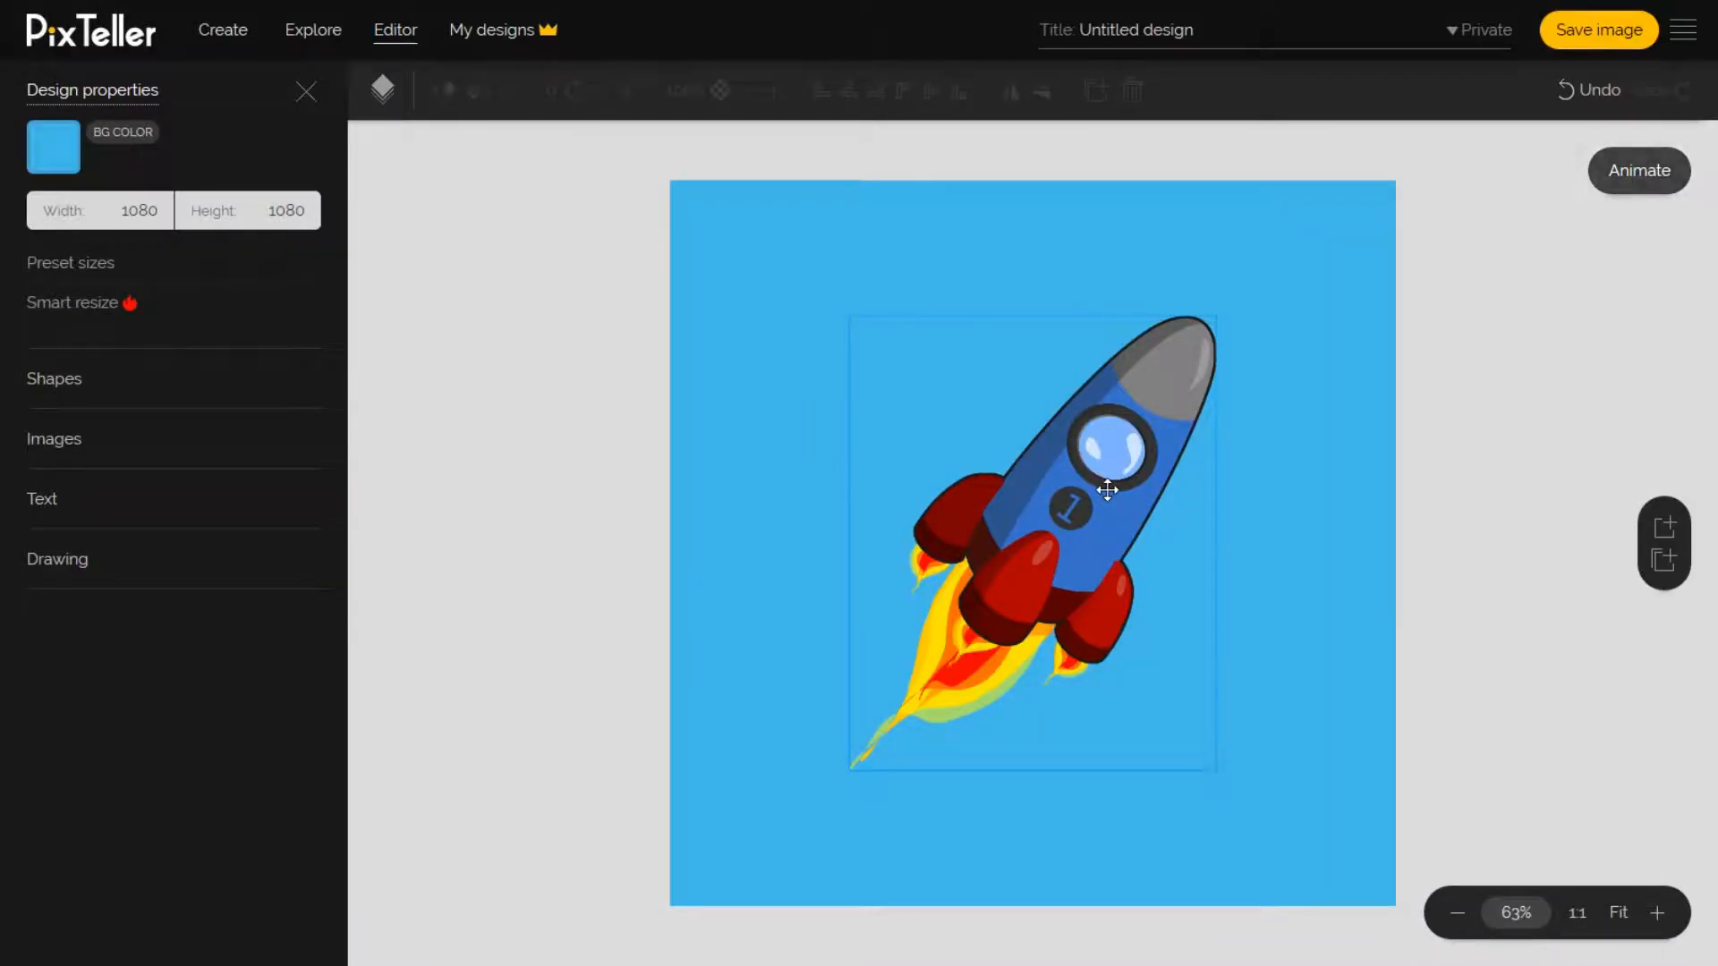
Step: Paste the record-player globe image and nudge it inward from the top-left corner
left_click(762, 462)
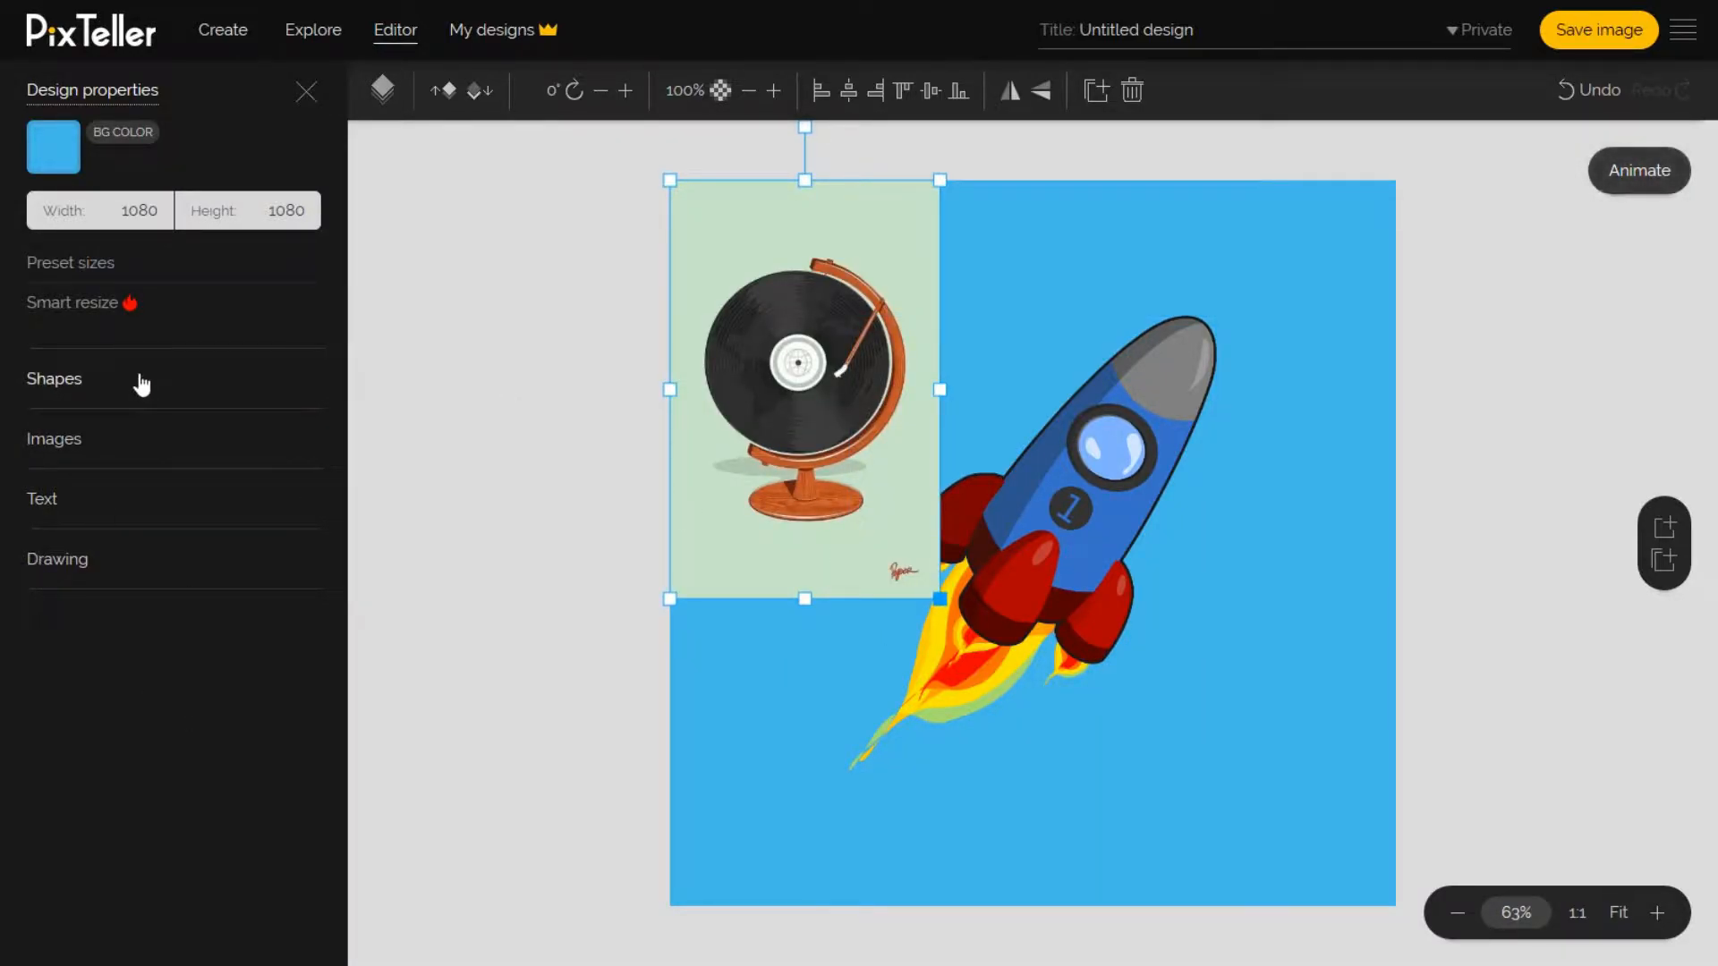
left_click_drag(804, 389, 836, 437)
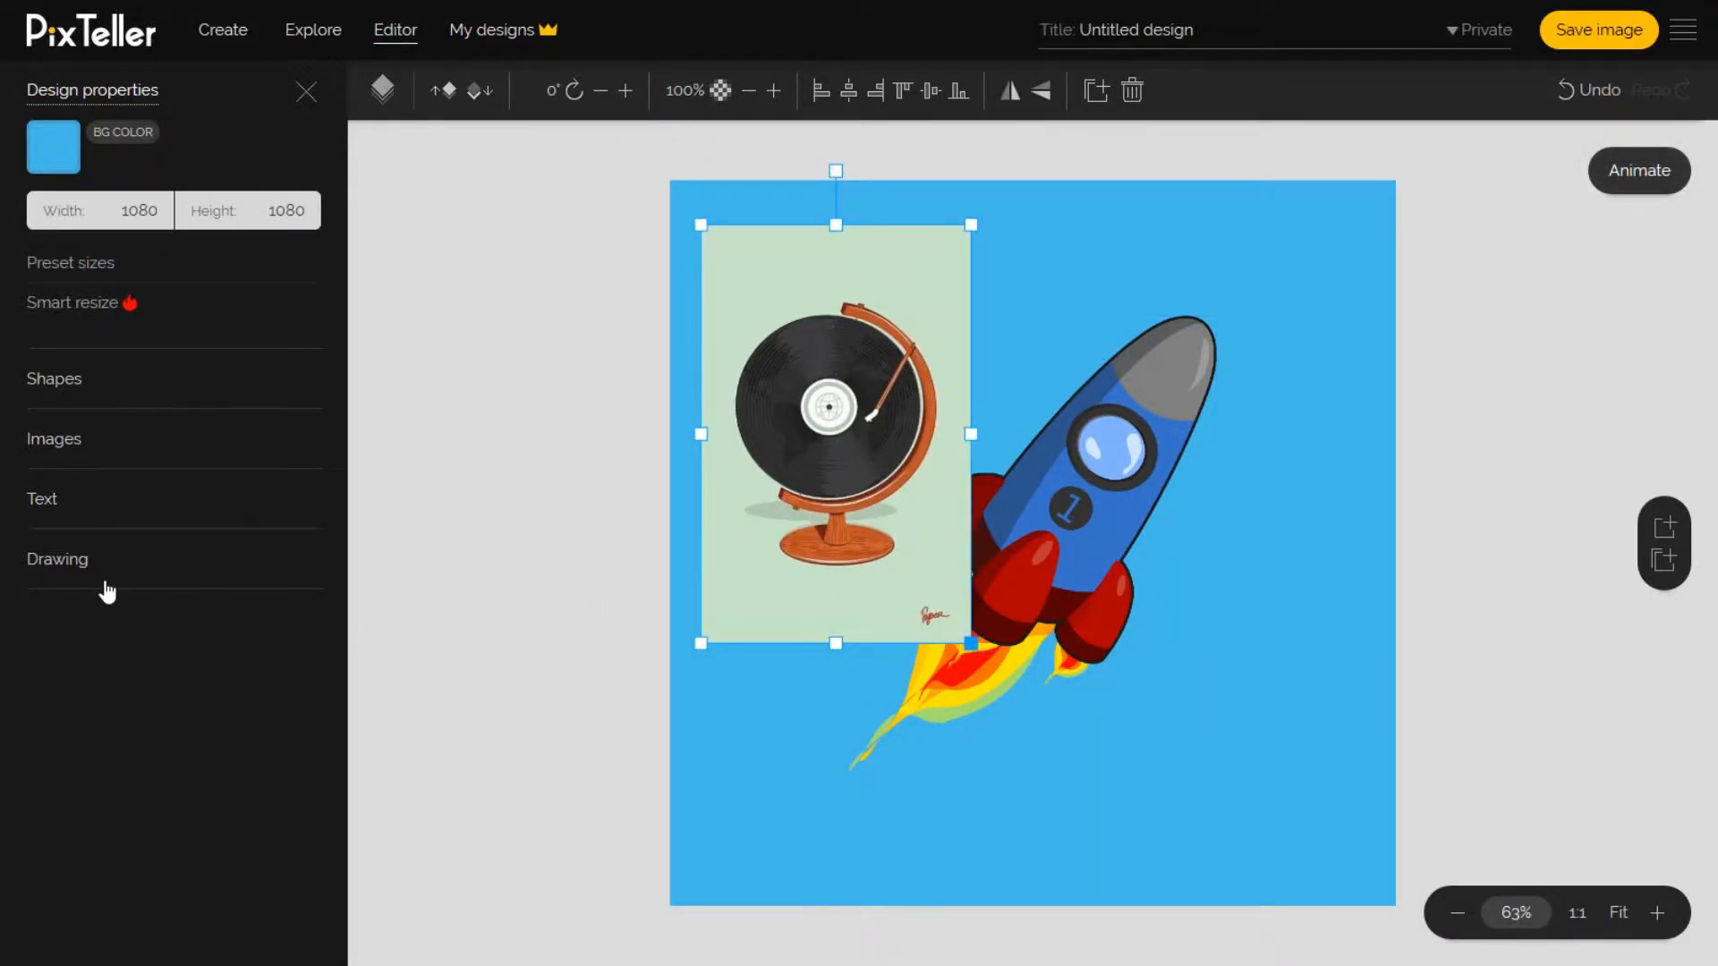